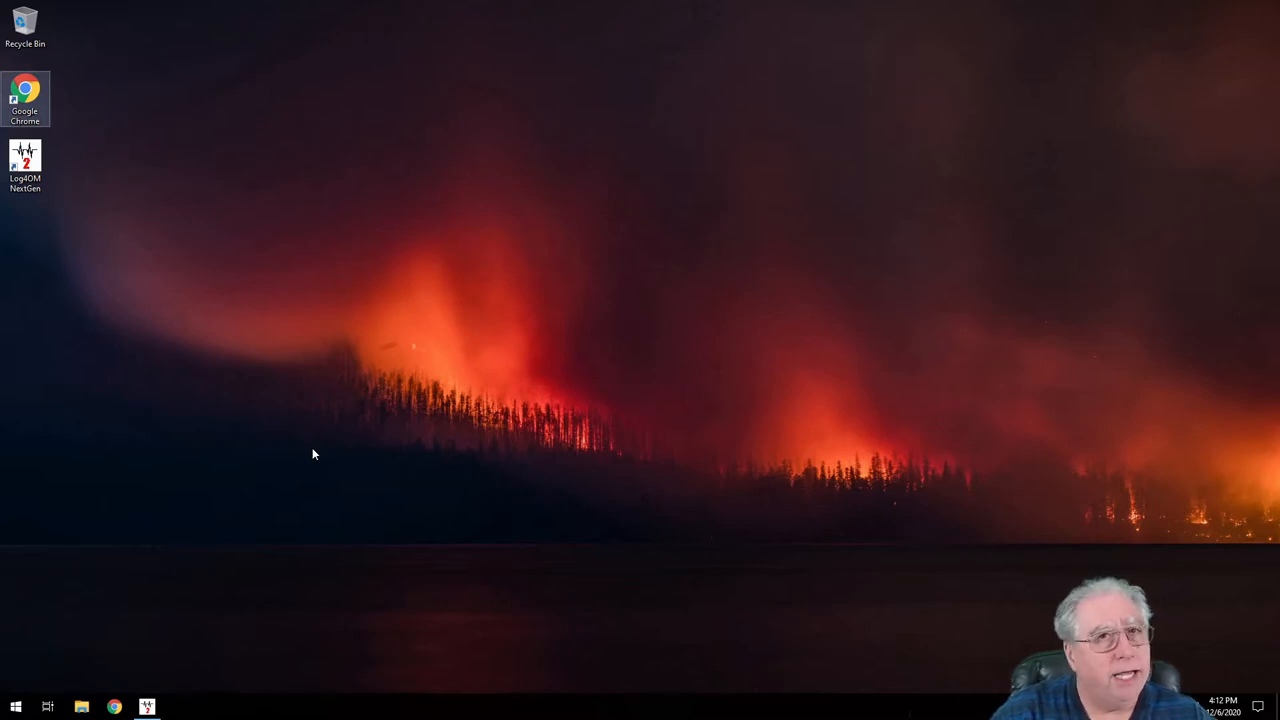
mouse_move(157, 671)
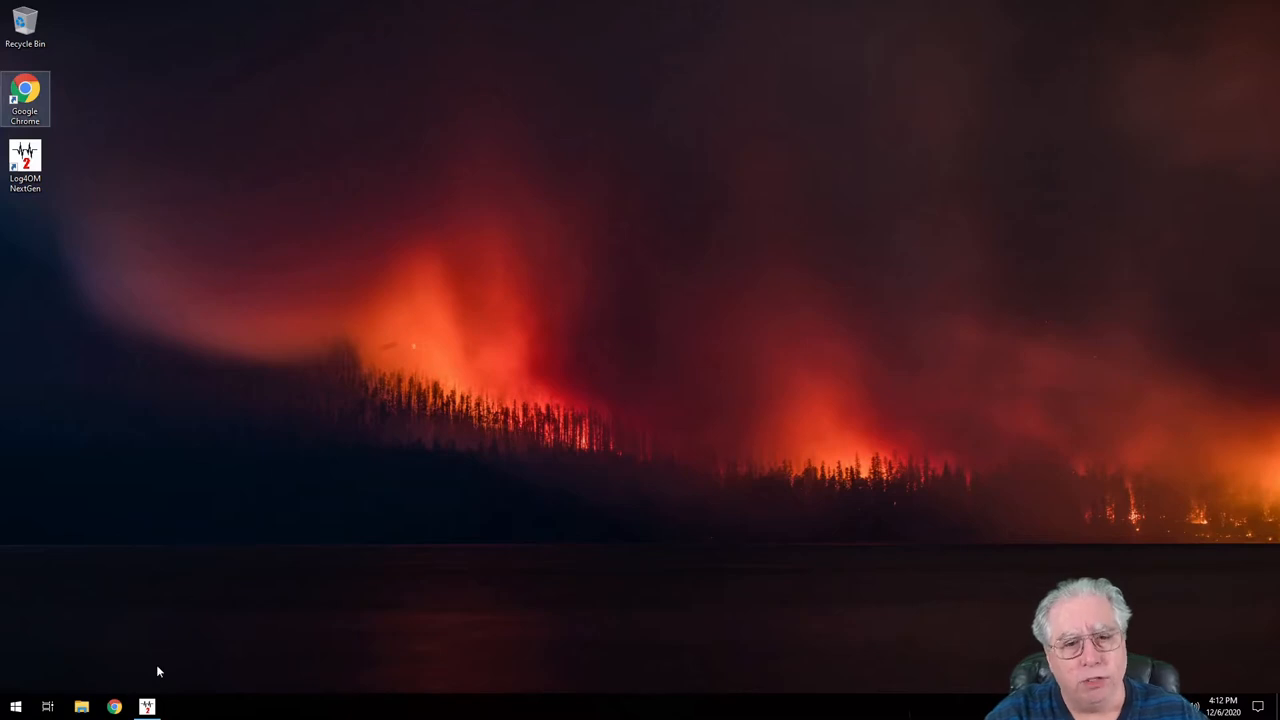
Launch Log4OM 2 and let its main logging screen load with the Daily profile.
left_click(146, 707)
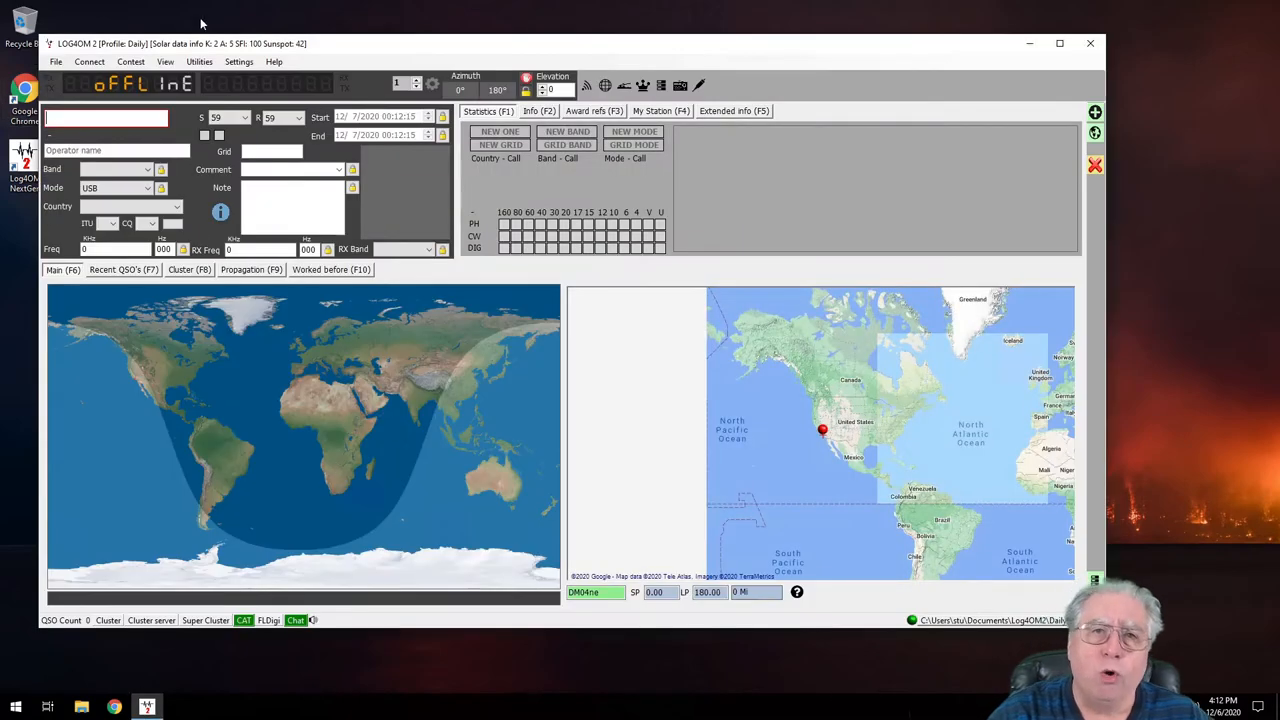
left_click(239, 61)
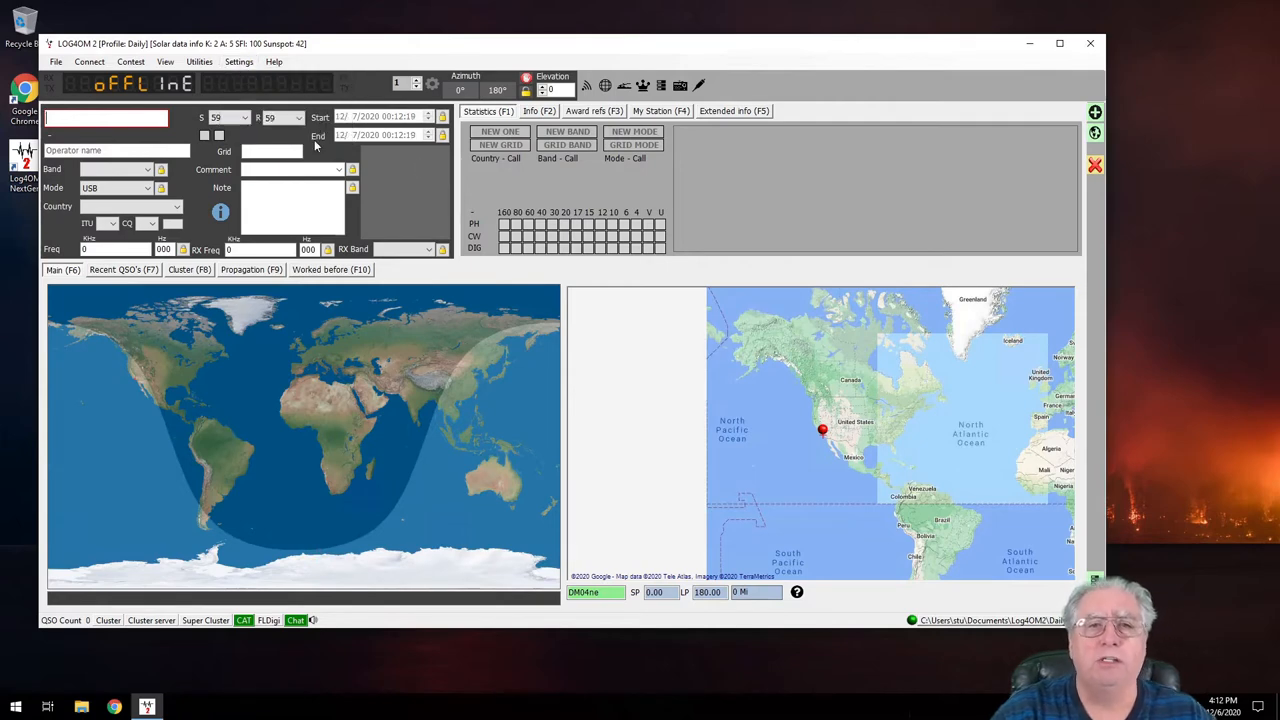
Open Program Configuration on the Info Providers page.
left_click(238, 61)
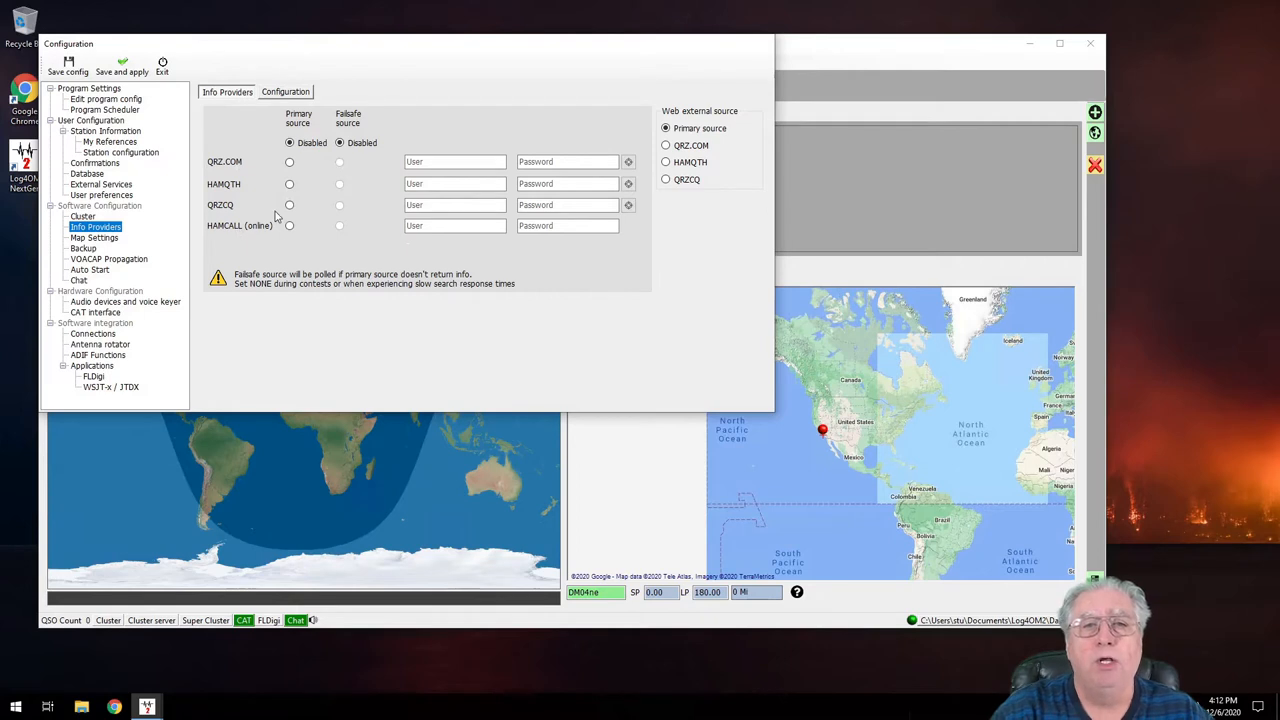
mouse_move(240, 175)
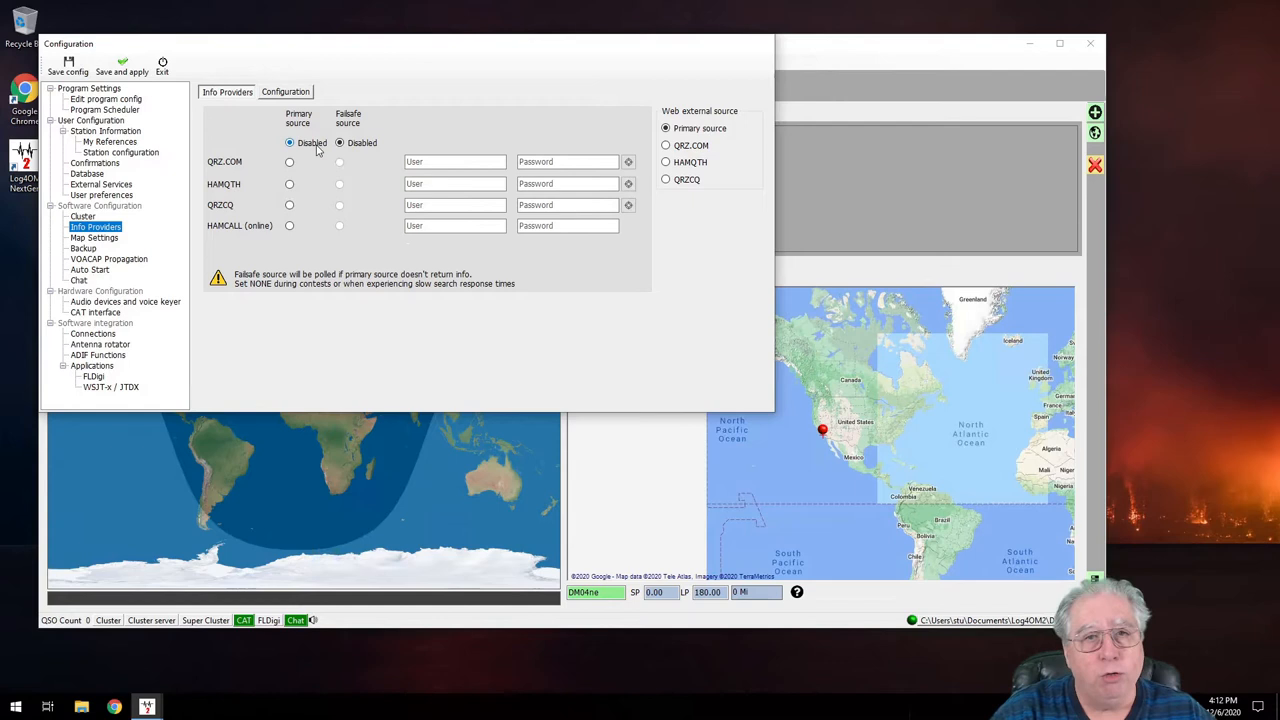
left_click(289, 162)
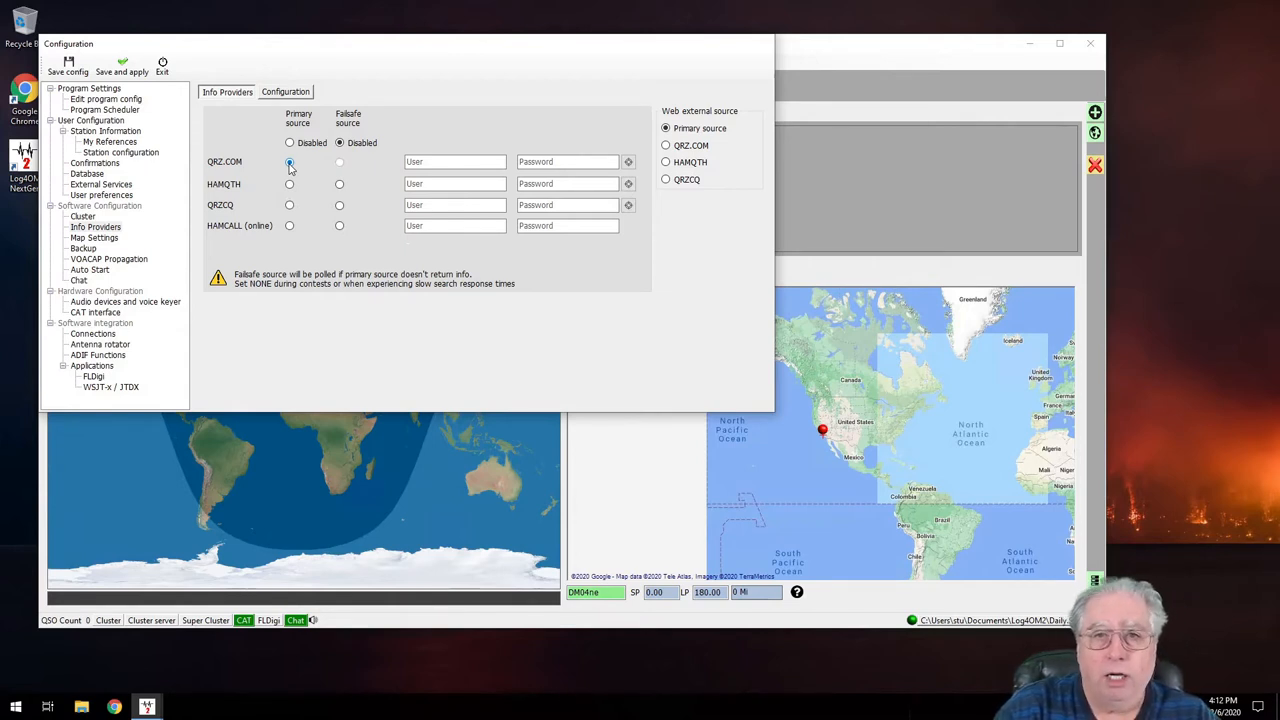
Set QRZ.COM as primary lookup source and enter the AG6AG username and password.
left_click(289, 161)
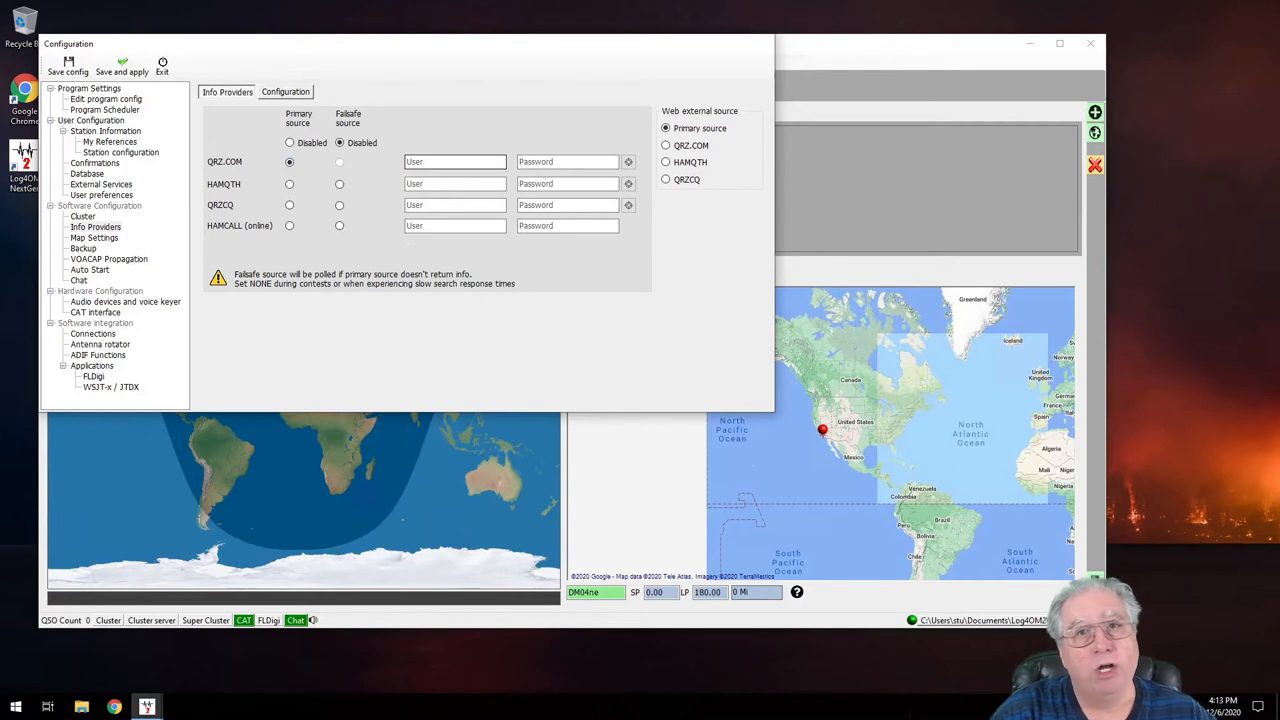
left_click(455, 161)
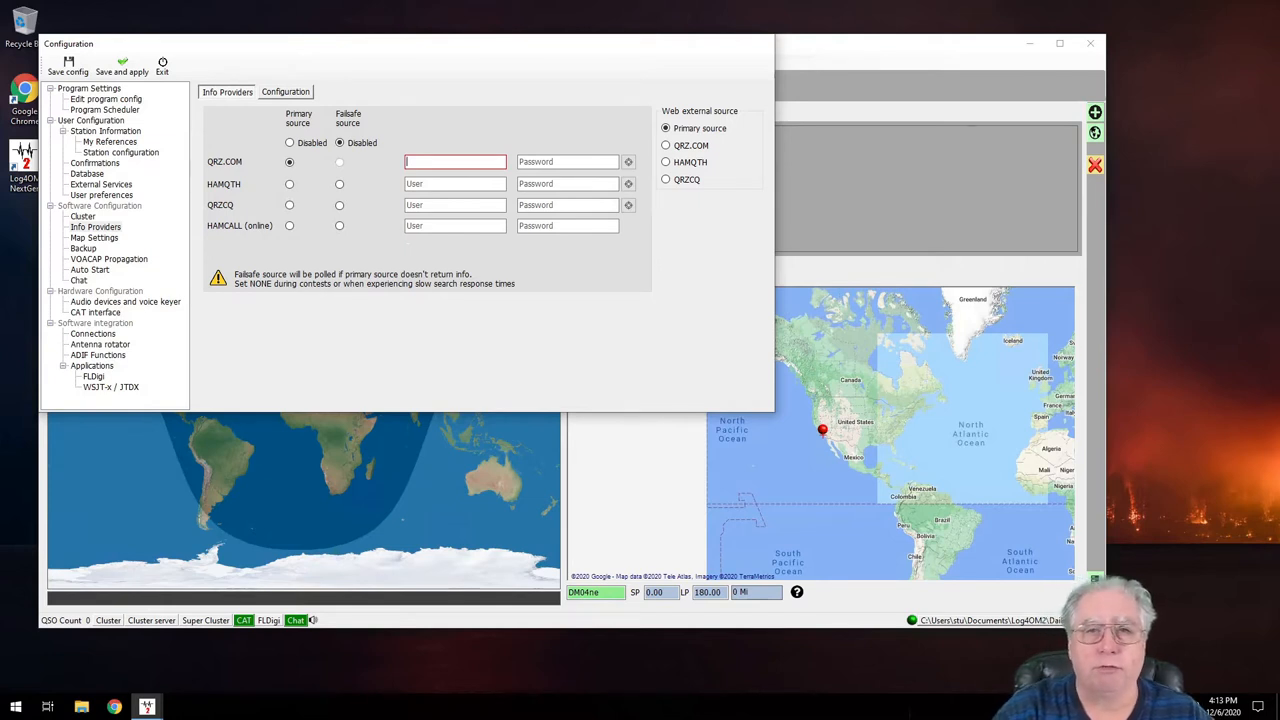
type("AG6AG")
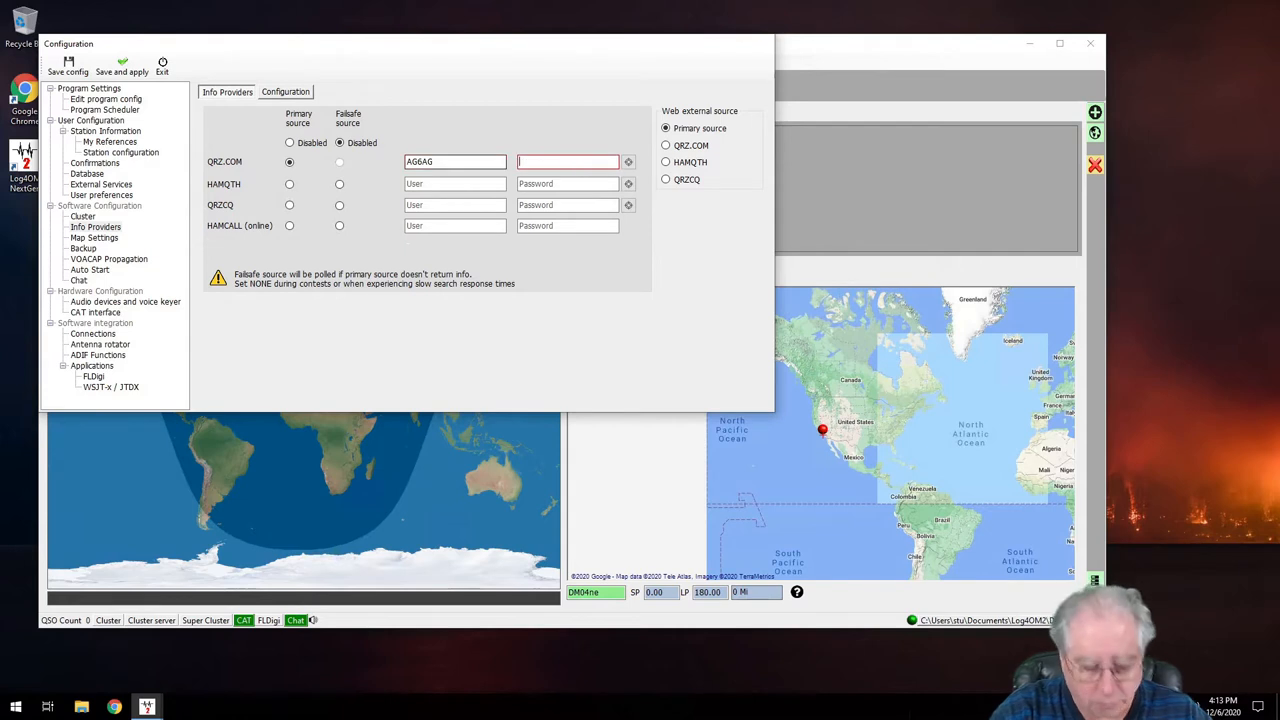
type("*")
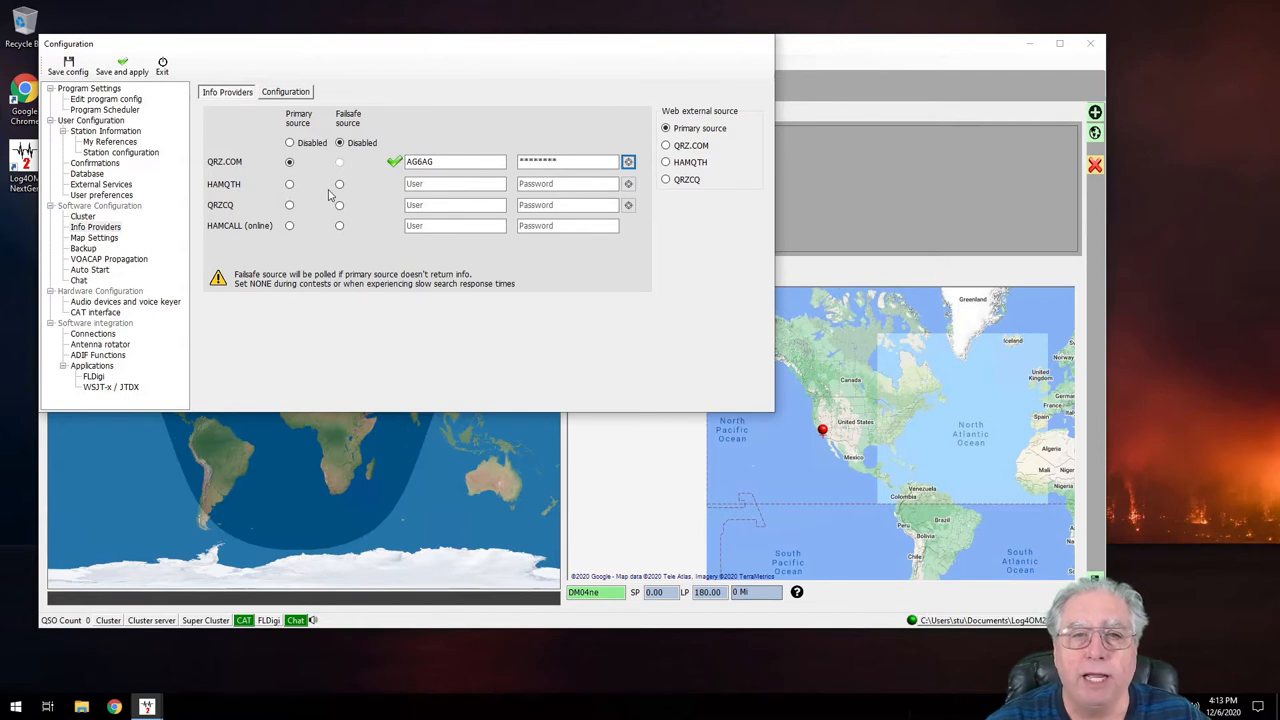
Make HAMQTH the failsafe source with the AG6AG login and verify it passes.
left_click(339, 184)
type("A")
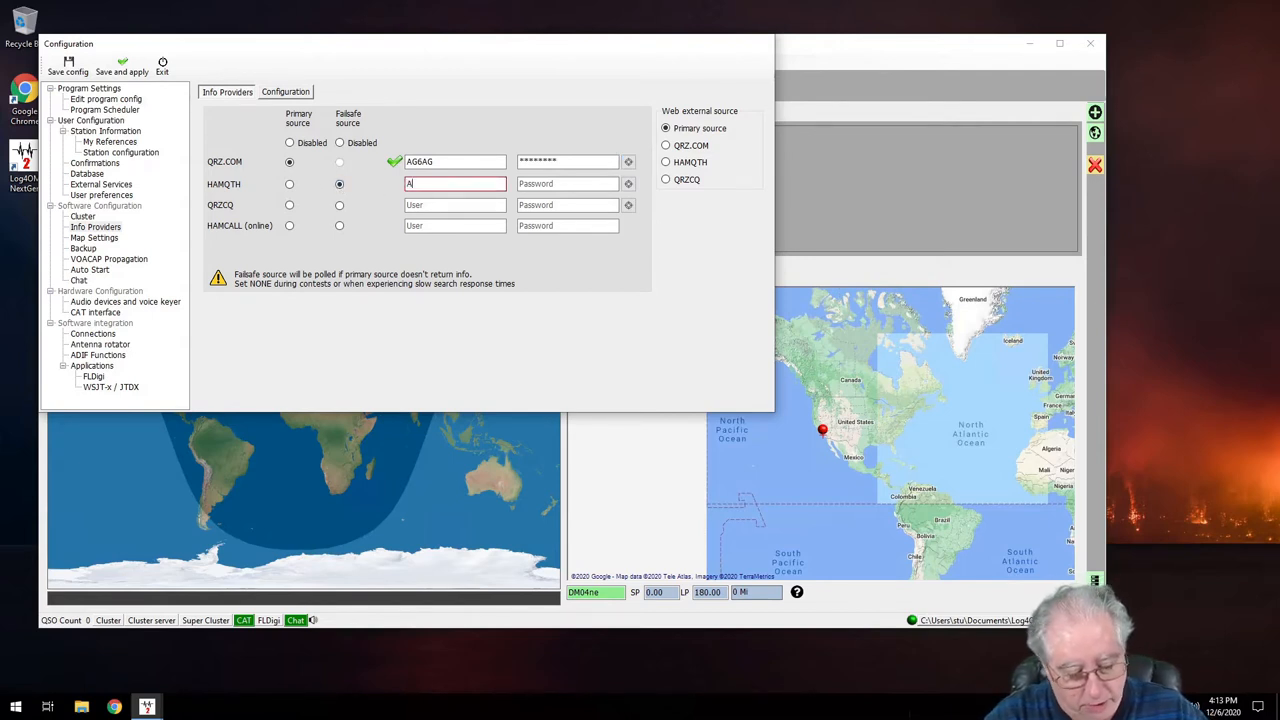
type("G6AG")
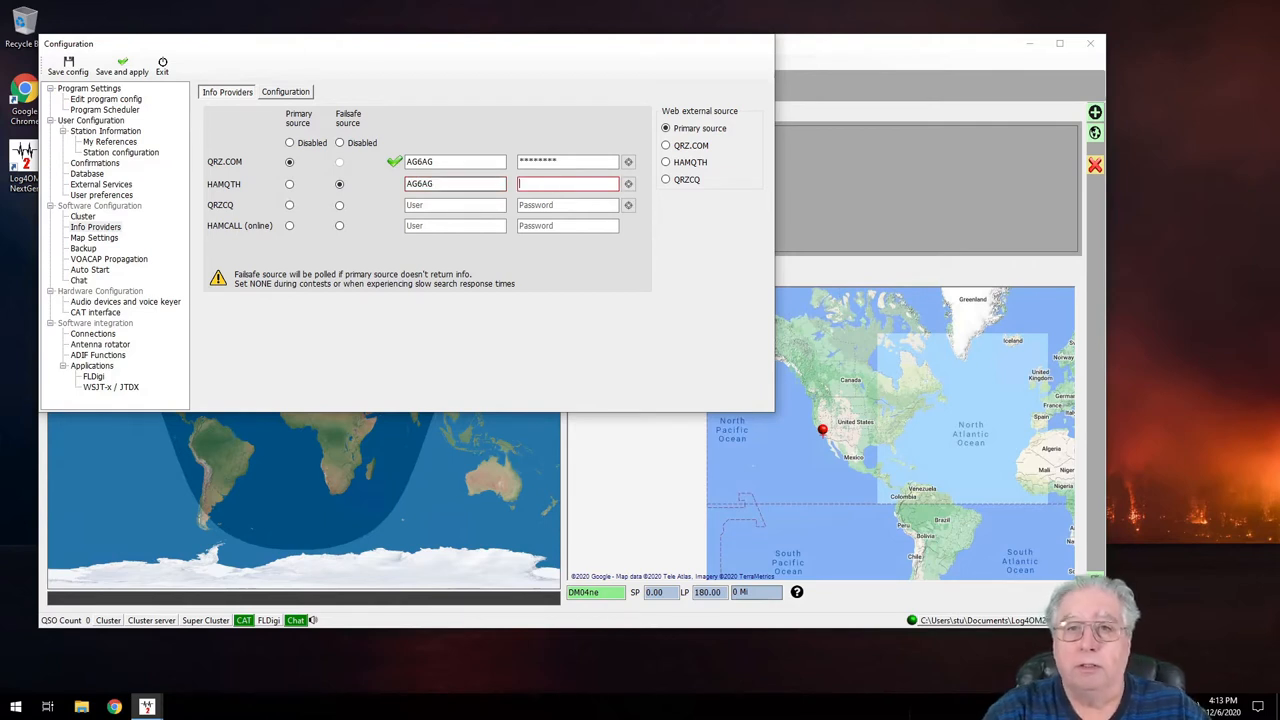
type("****")
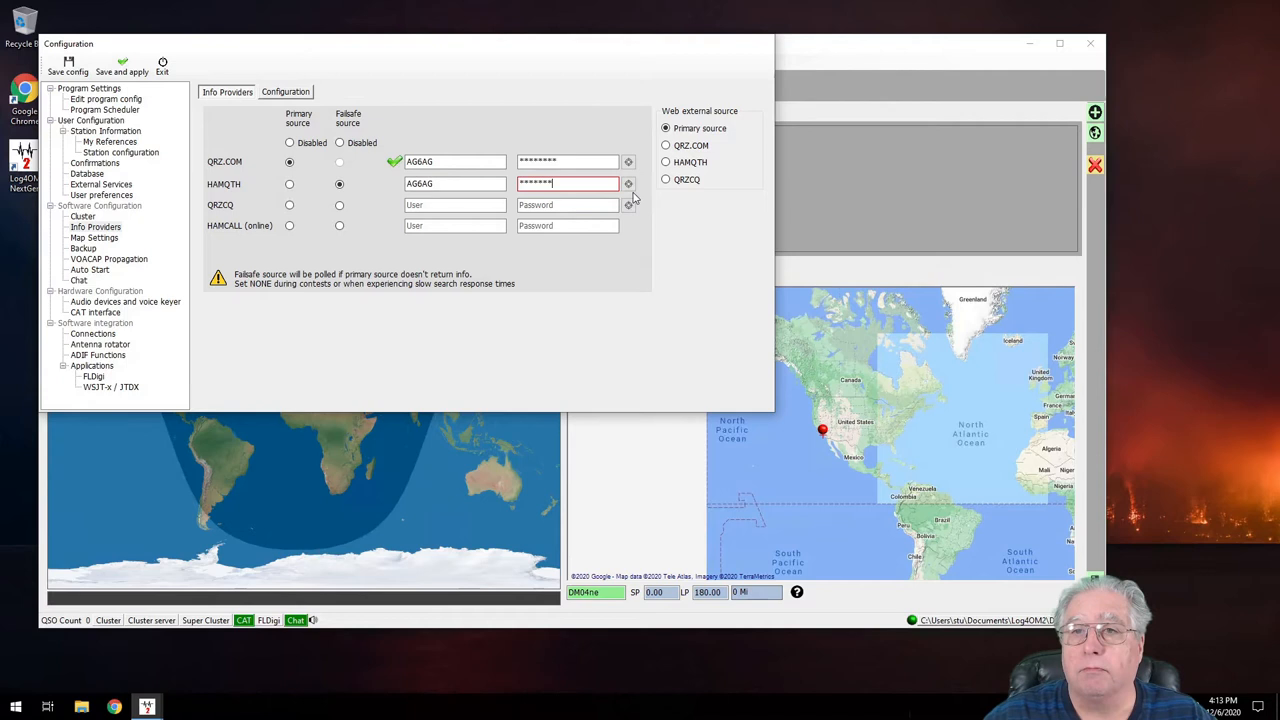
left_click(628, 184)
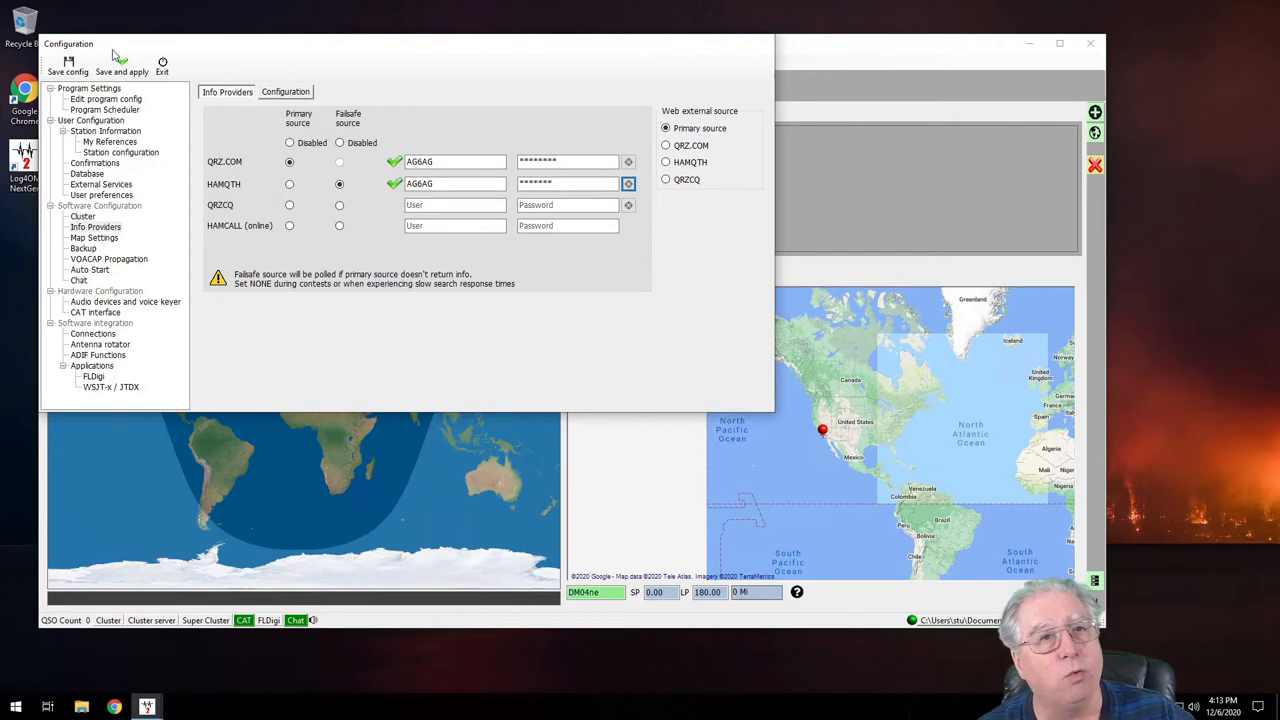
mouse_move(122, 67)
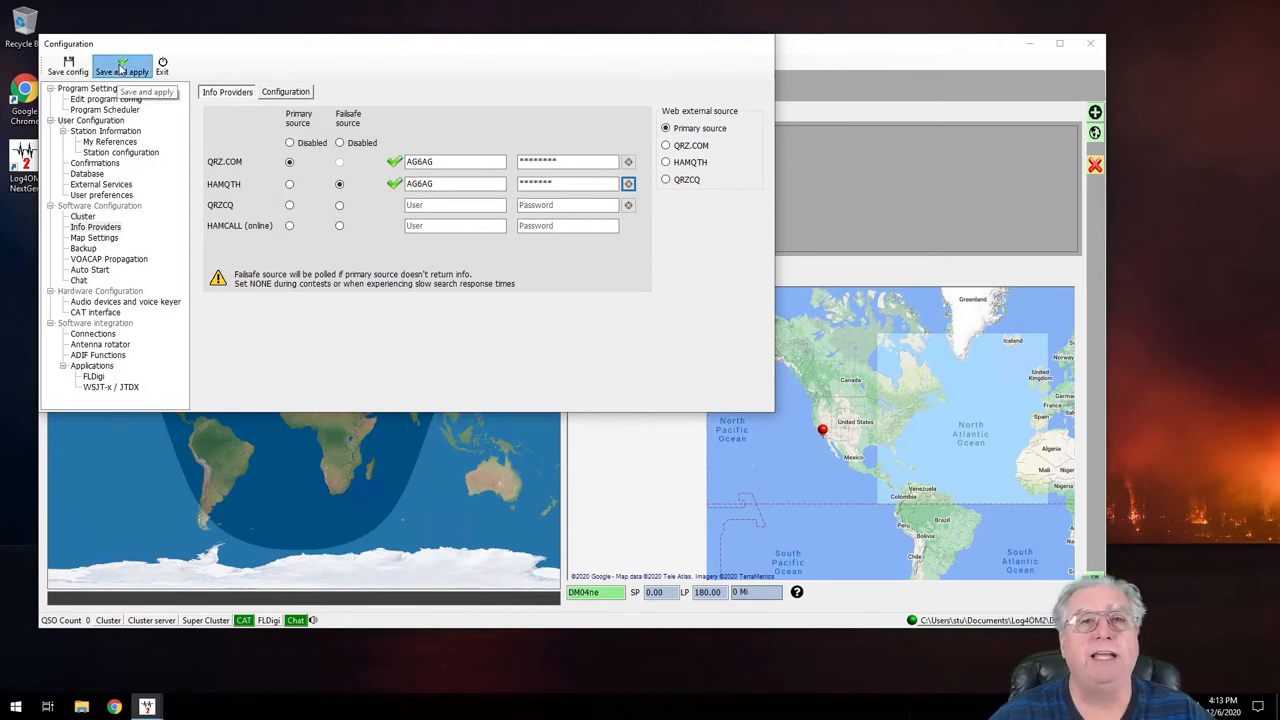
Save the provider settings, choose the 20m band, and look up AG6AG.
left_click(122, 67)
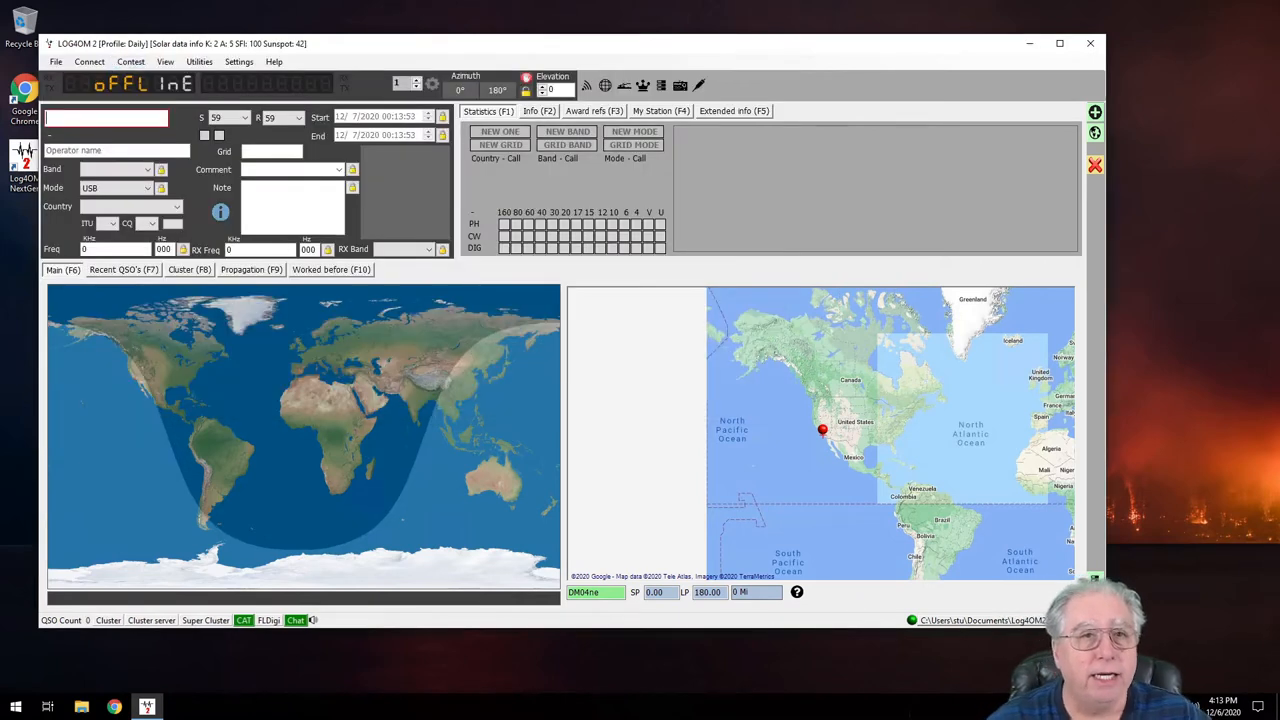
left_click(147, 168)
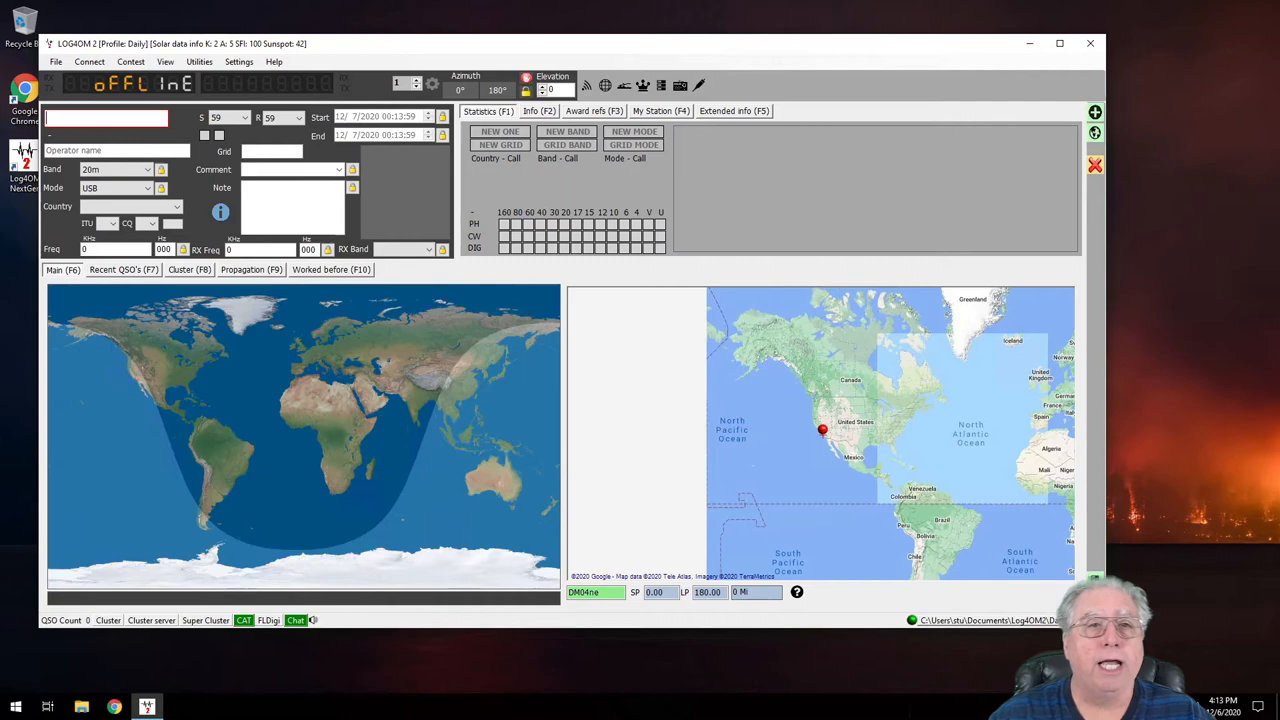
type("AG6AG")
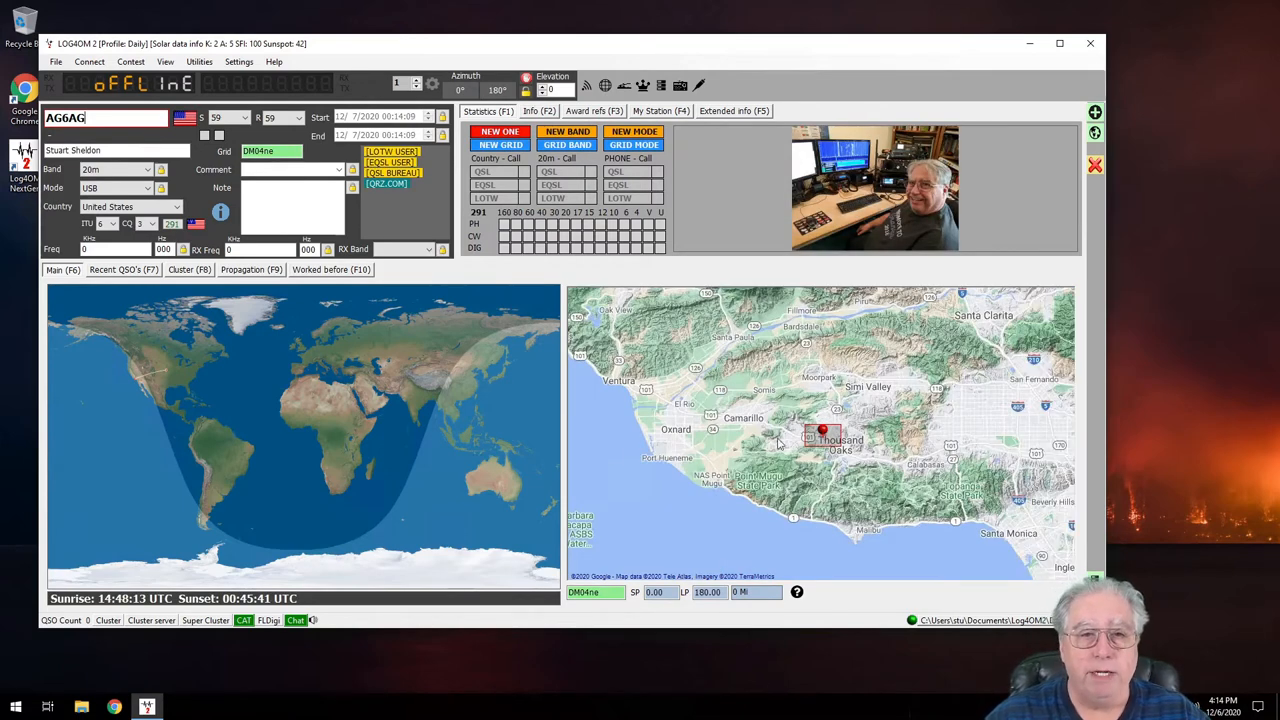
mouse_move(157, 375)
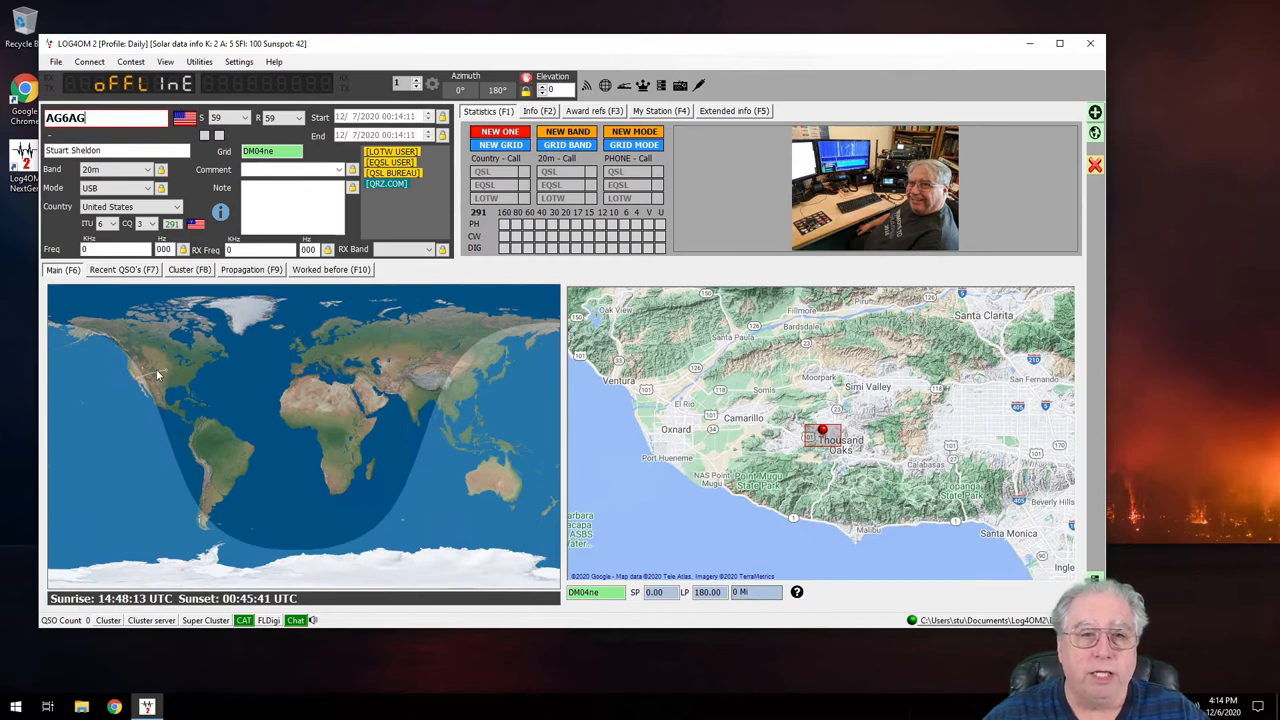
mouse_move(708, 357)
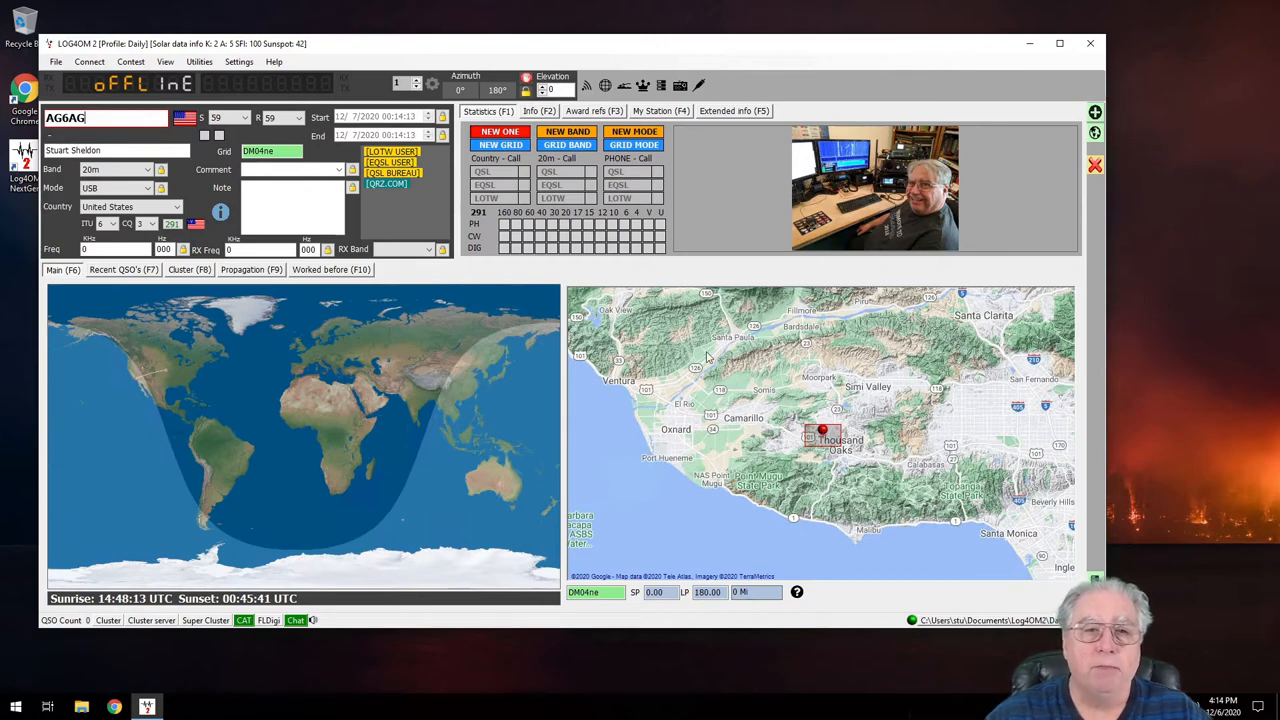
mouse_move(830, 198)
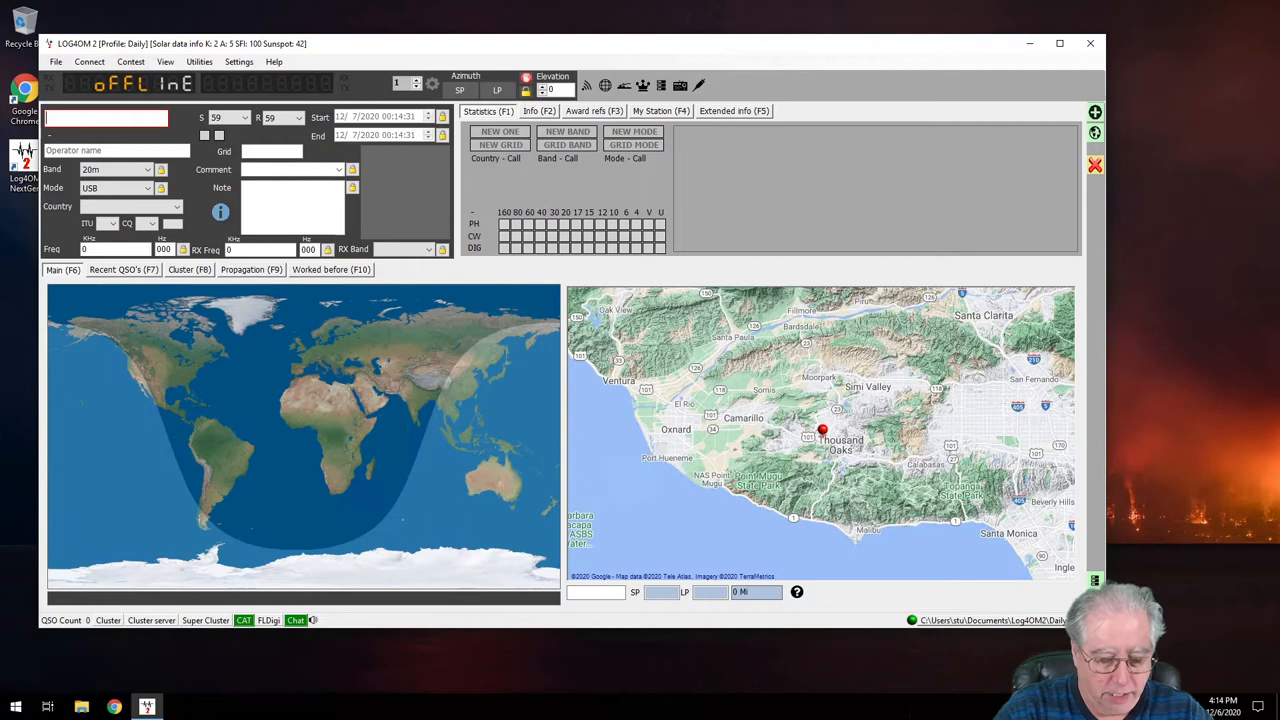
type("W6KME")
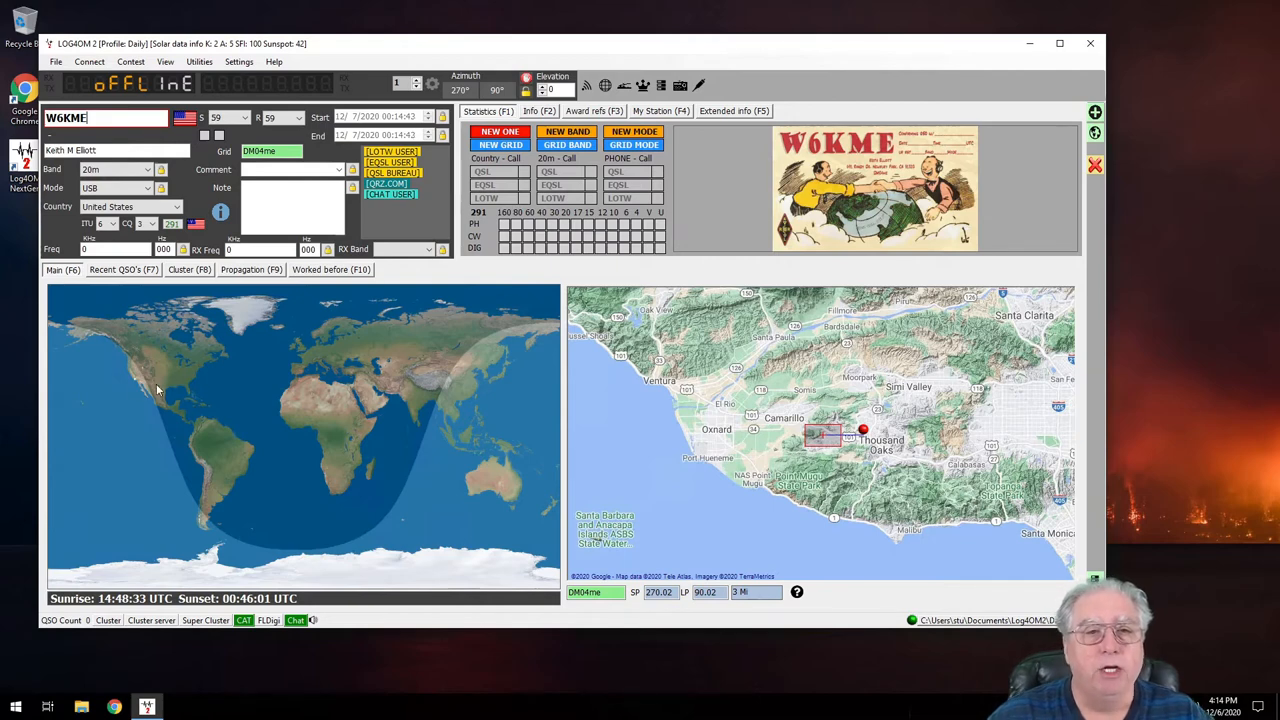
mouse_move(158, 385)
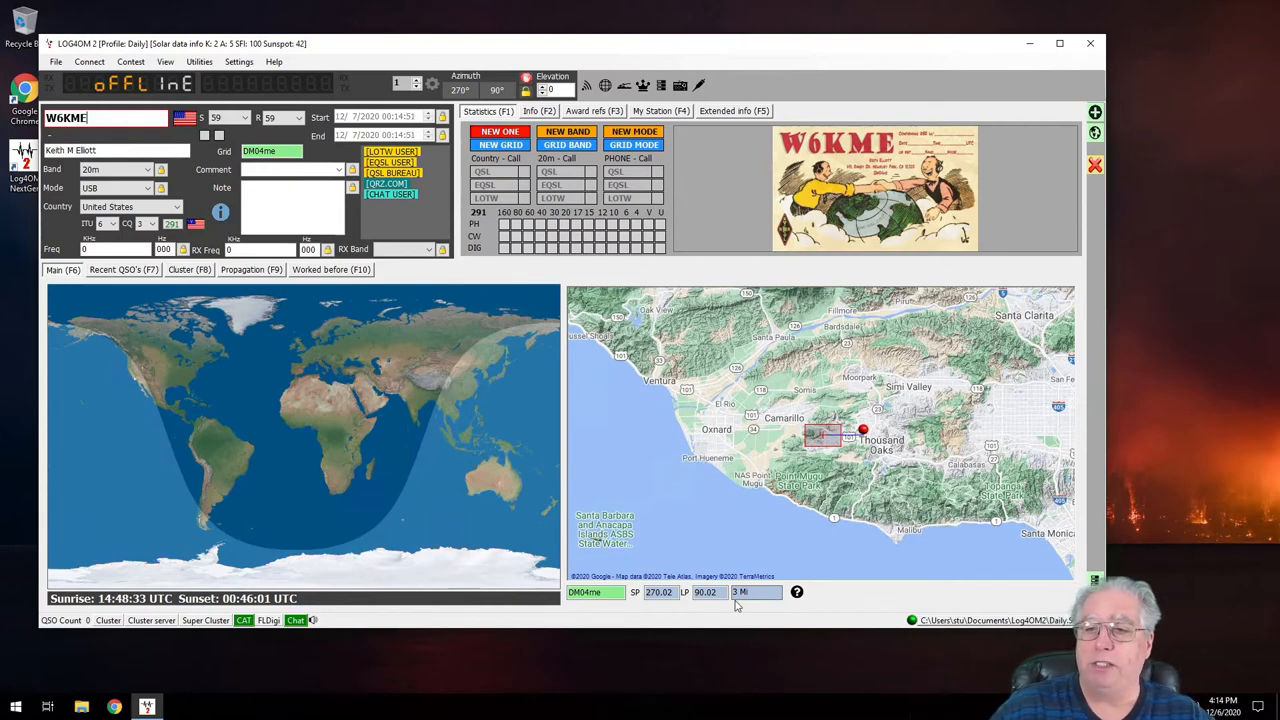
mouse_move(713, 513)
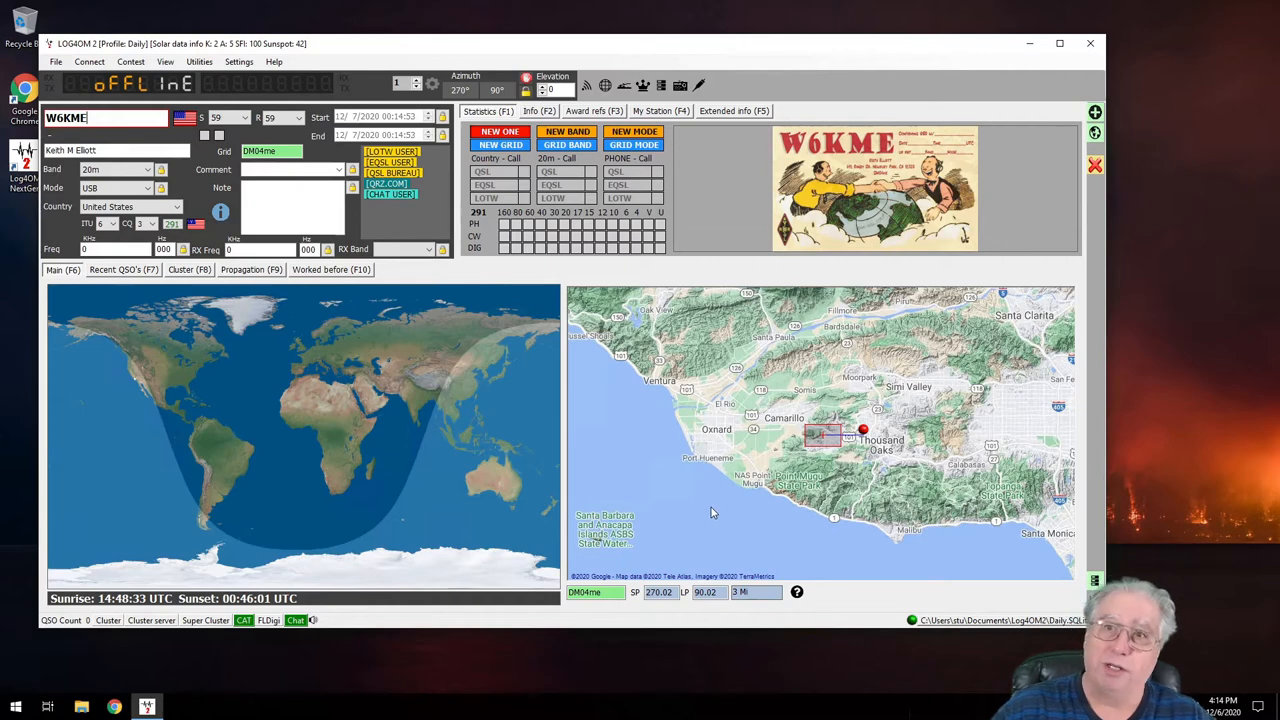
mouse_move(705, 510)
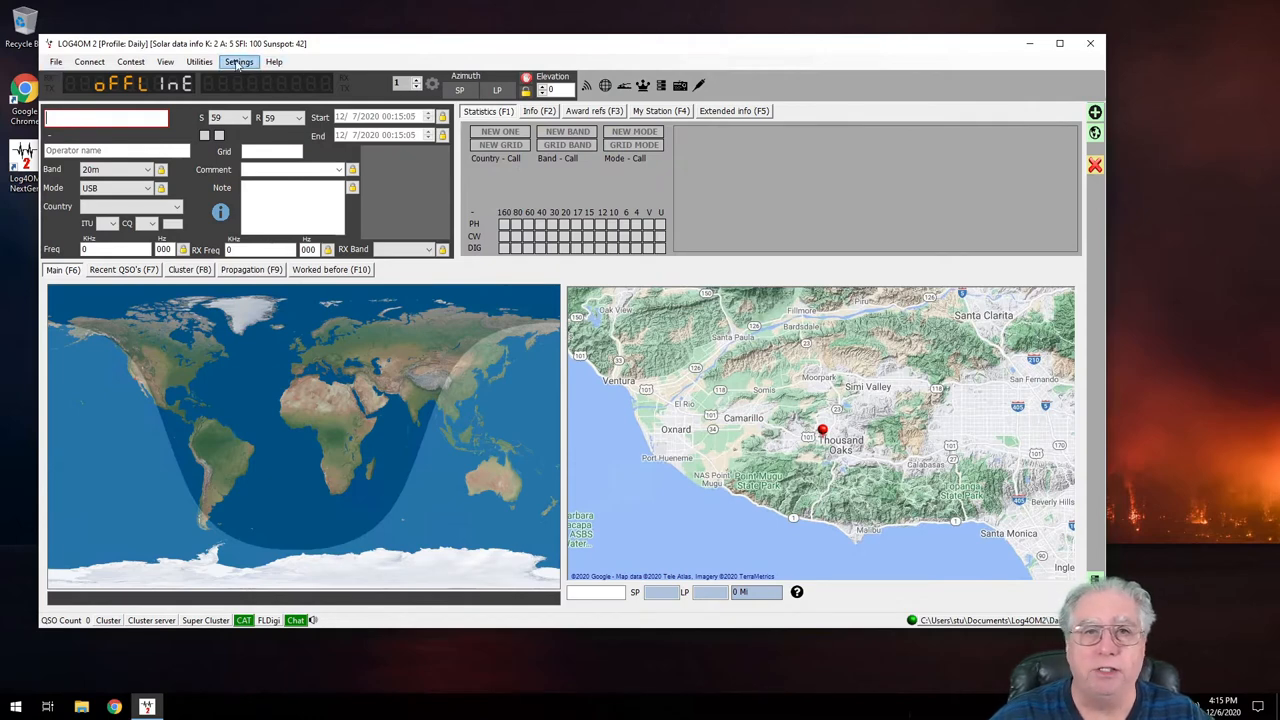
left_click(239, 61)
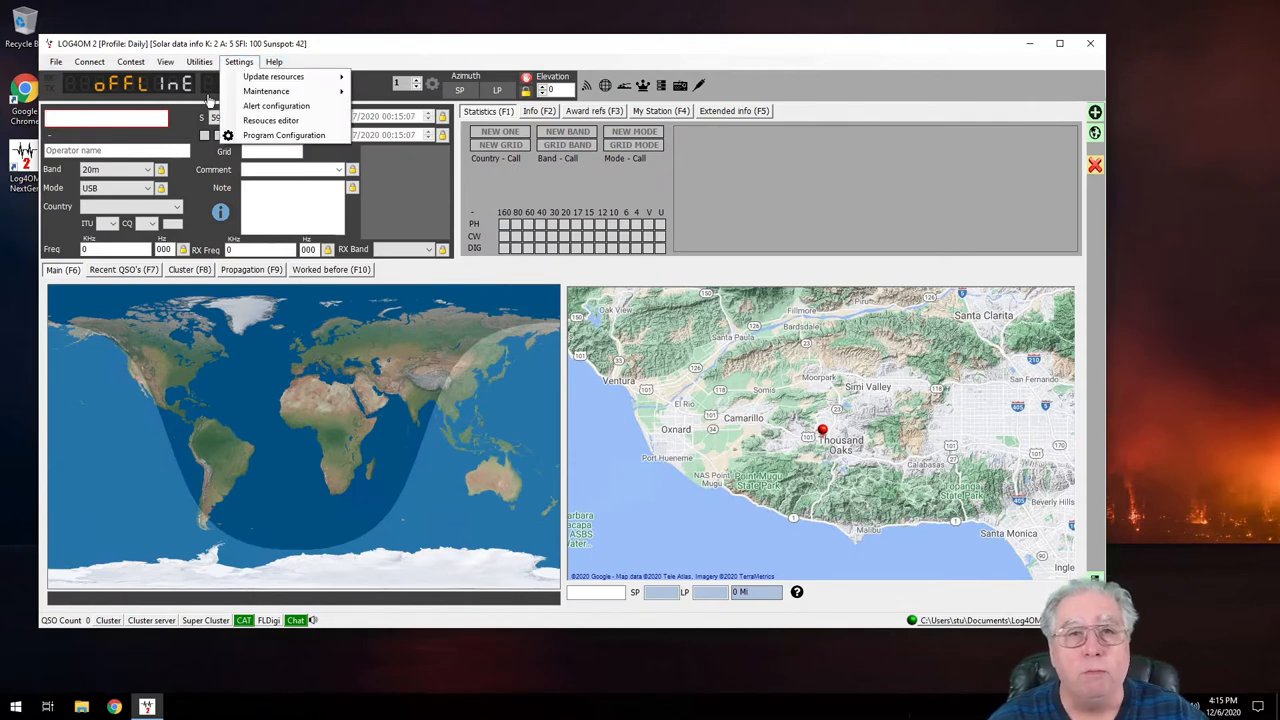
Open the configuration on Program Settings to confirm the distance unit is Miles.
left_click(284, 135)
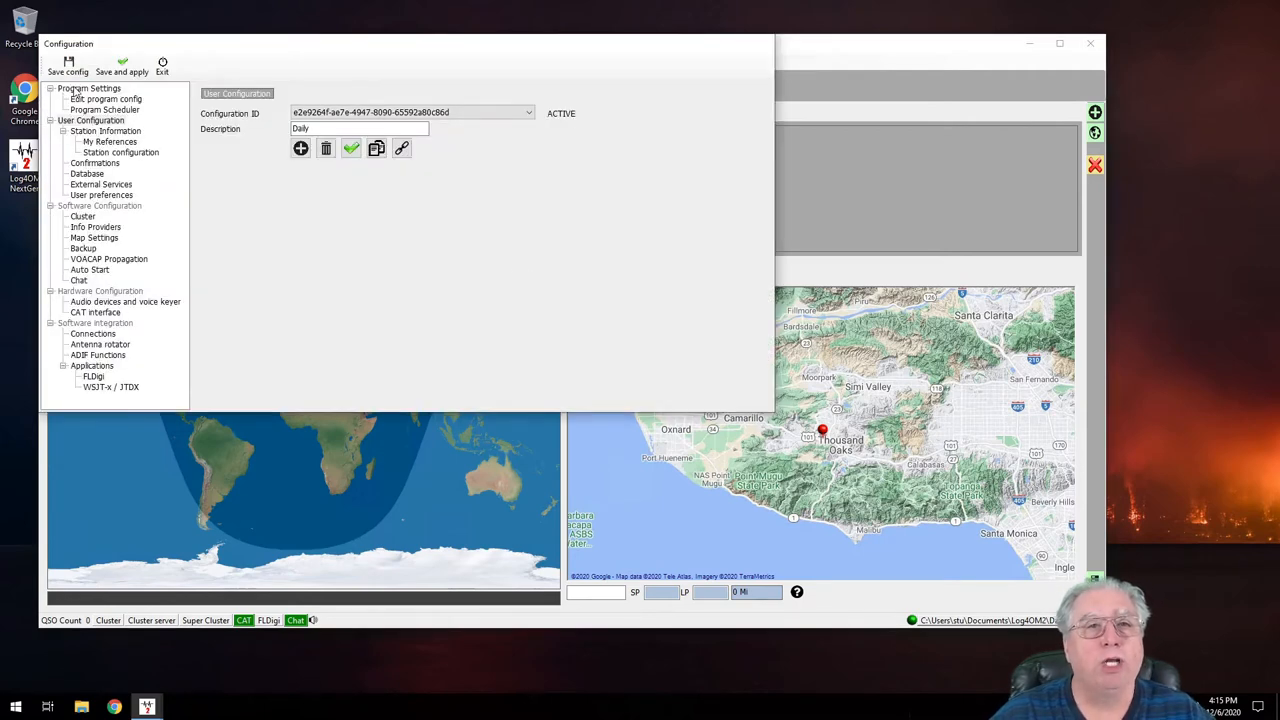
left_click(89, 88)
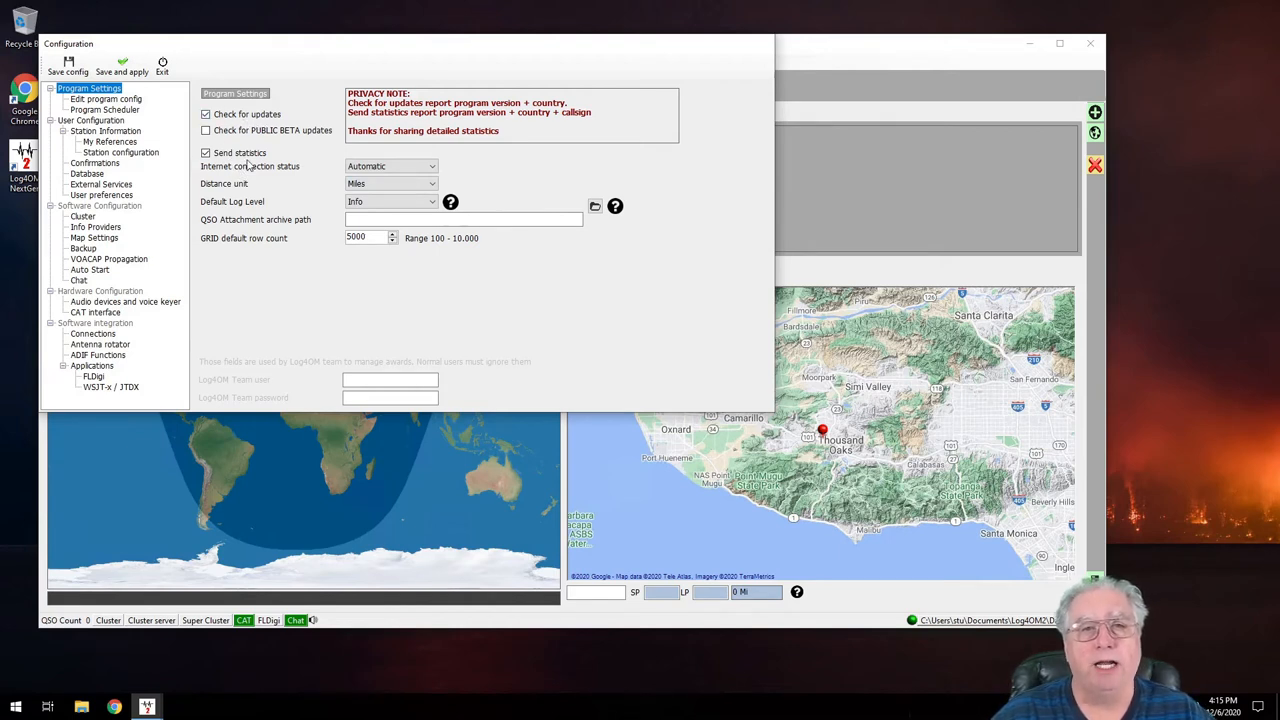
mouse_move(297, 170)
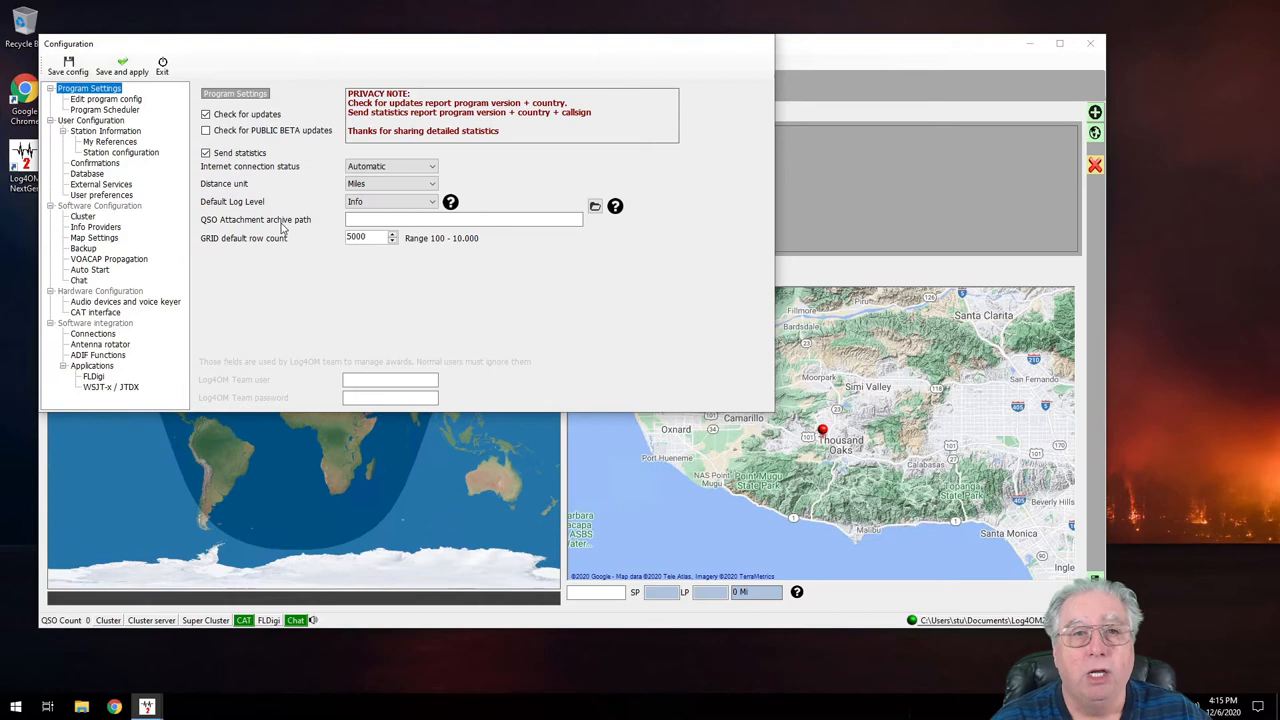
mouse_move(88, 98)
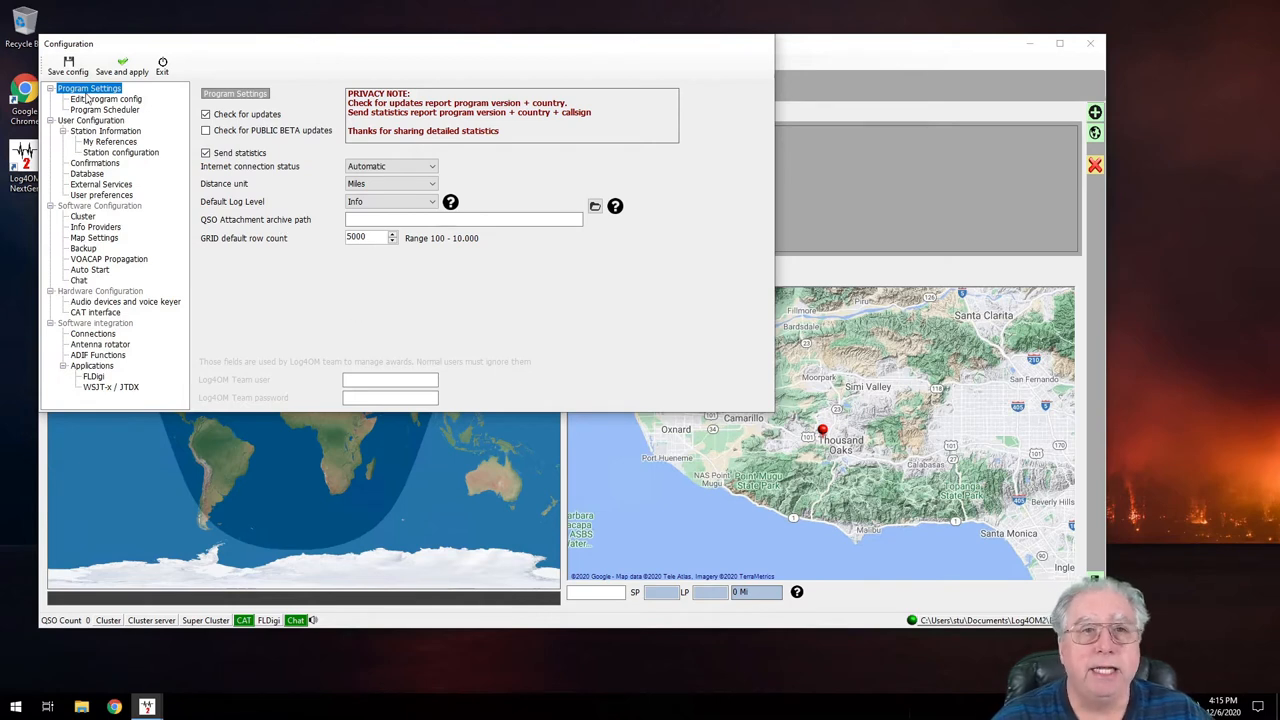
mouse_move(75, 254)
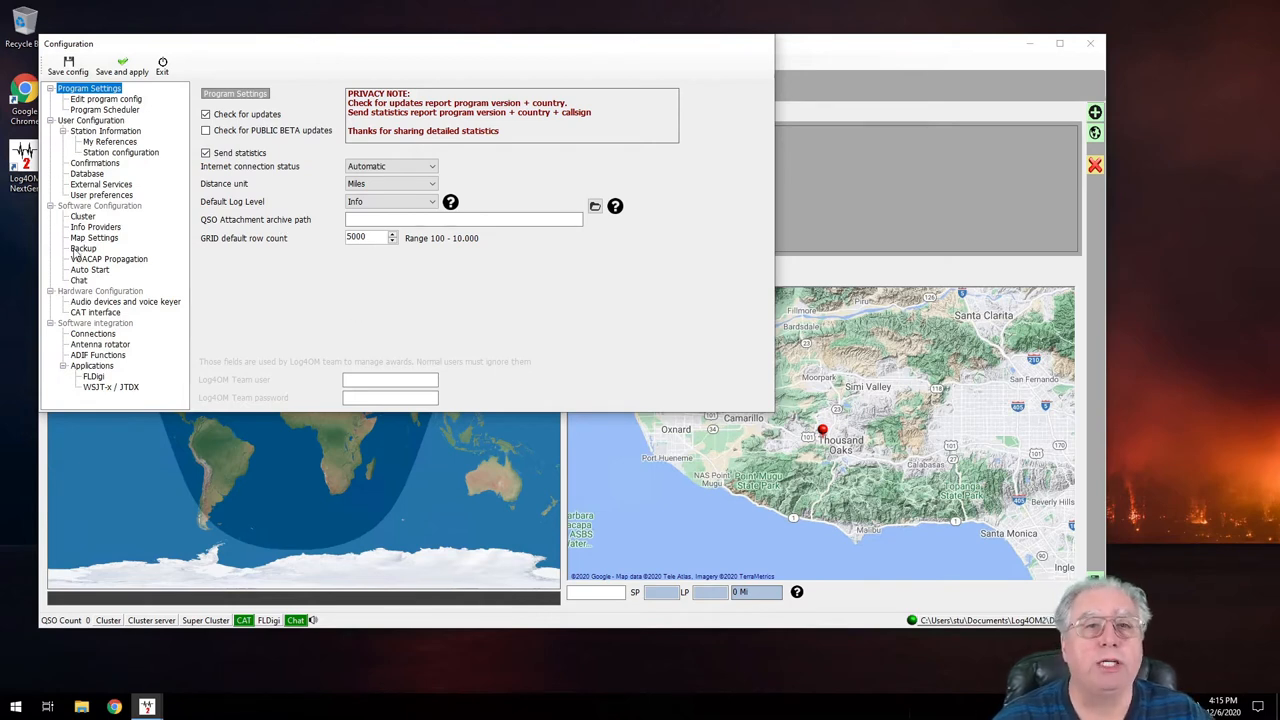
Review the Info Providers sources and database priority options, then save and apply.
left_click(95, 226)
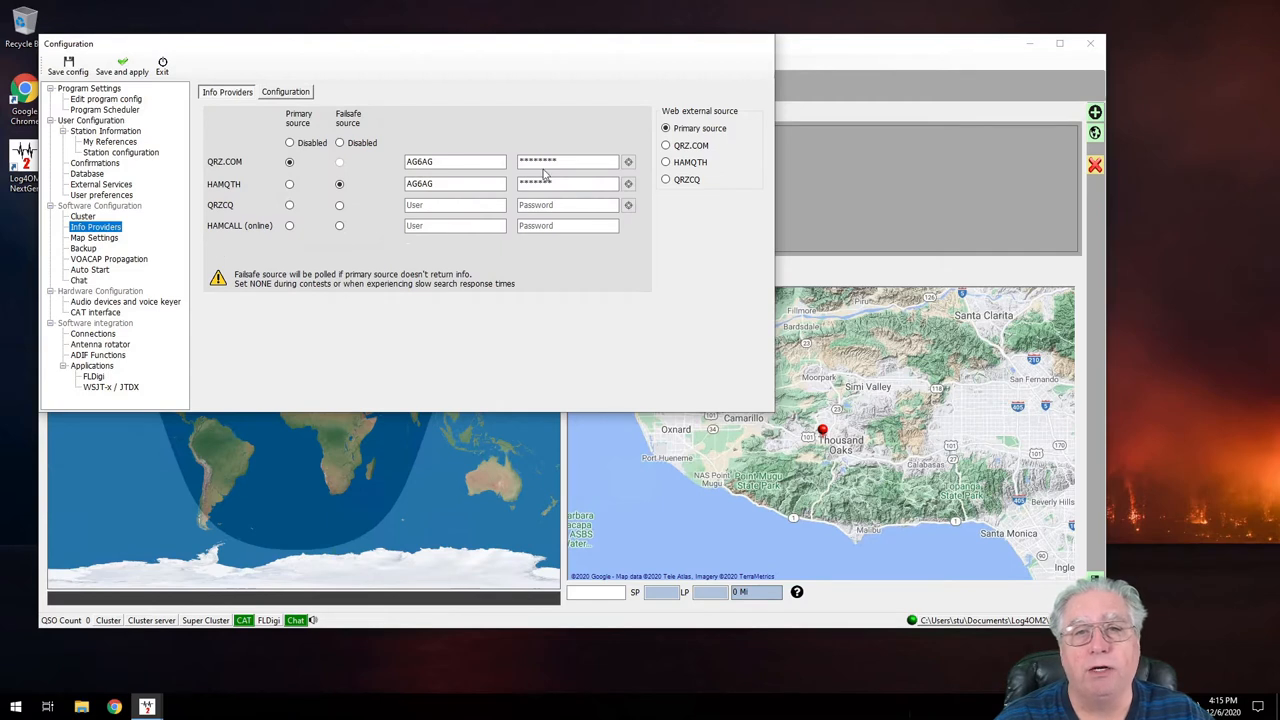
left_click(285, 91)
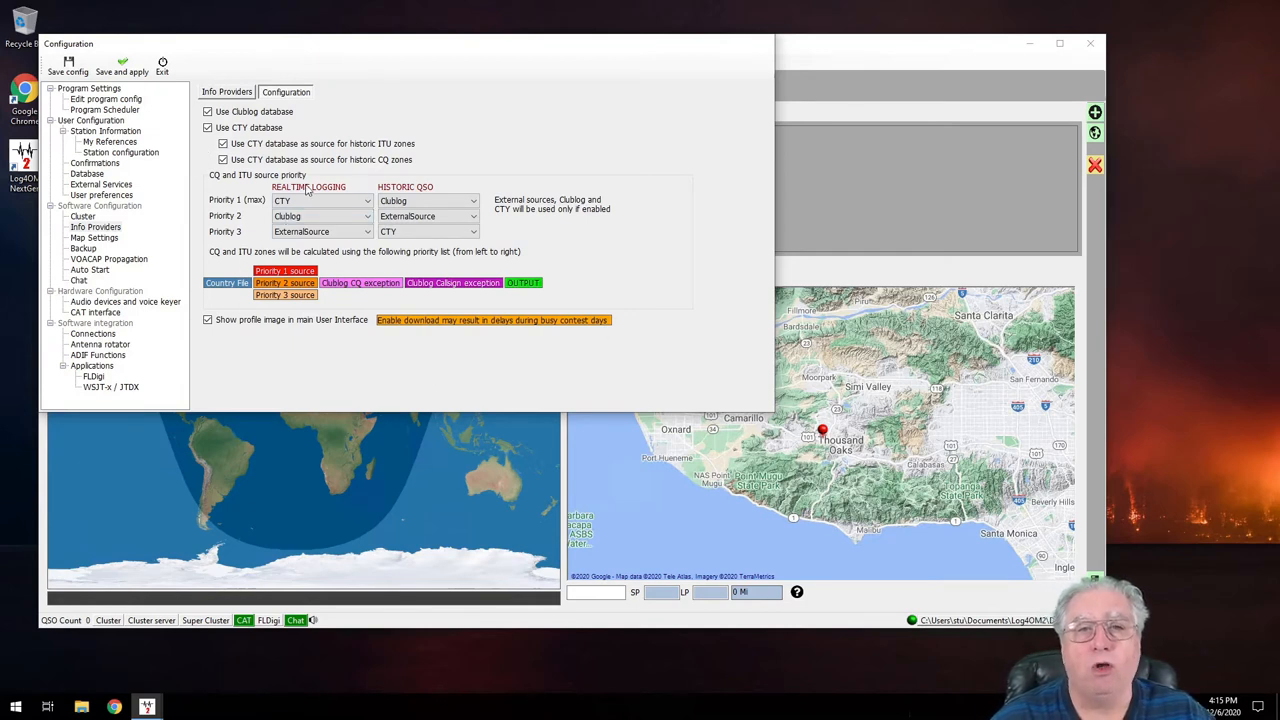
mouse_move(508, 202)
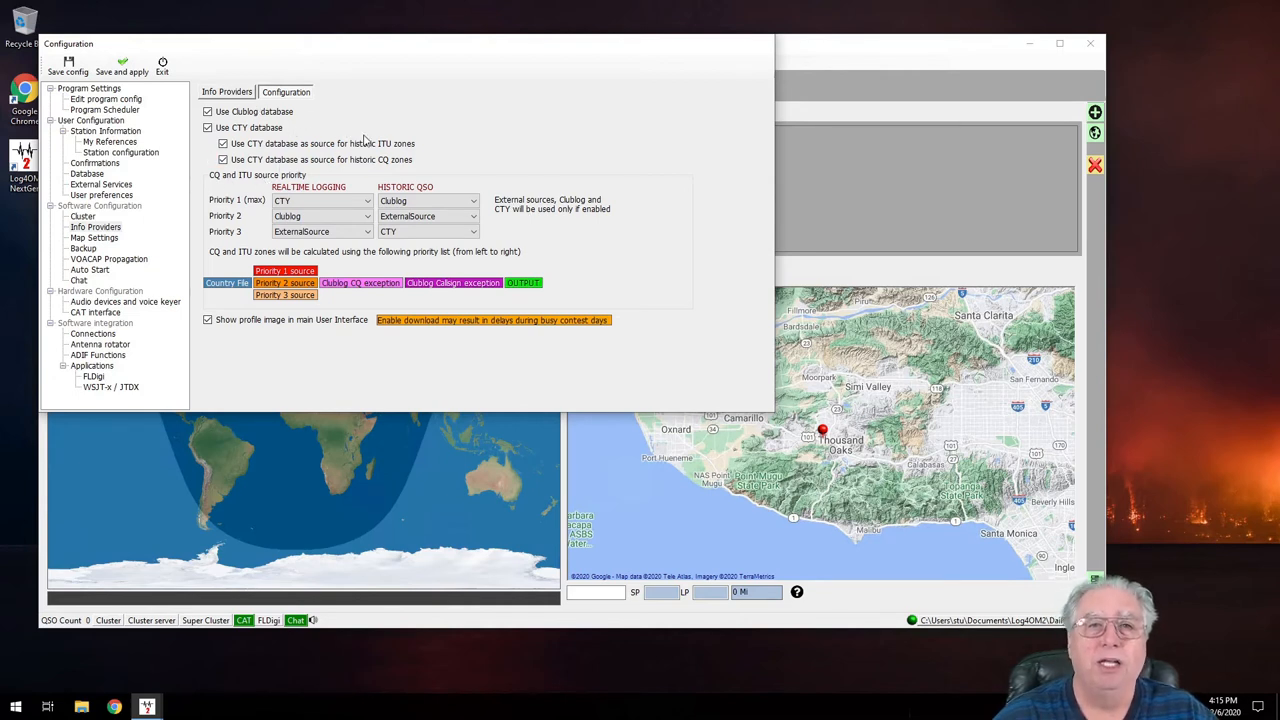
mouse_move(447, 134)
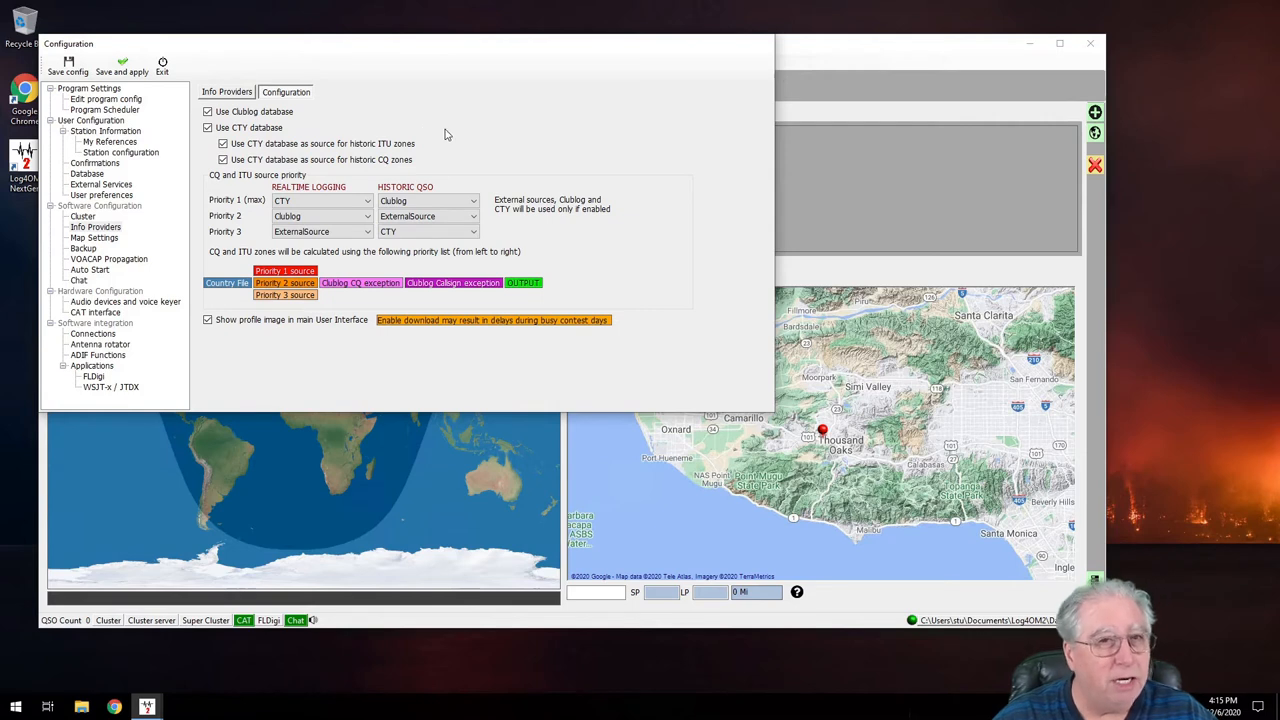
mouse_move(299, 347)
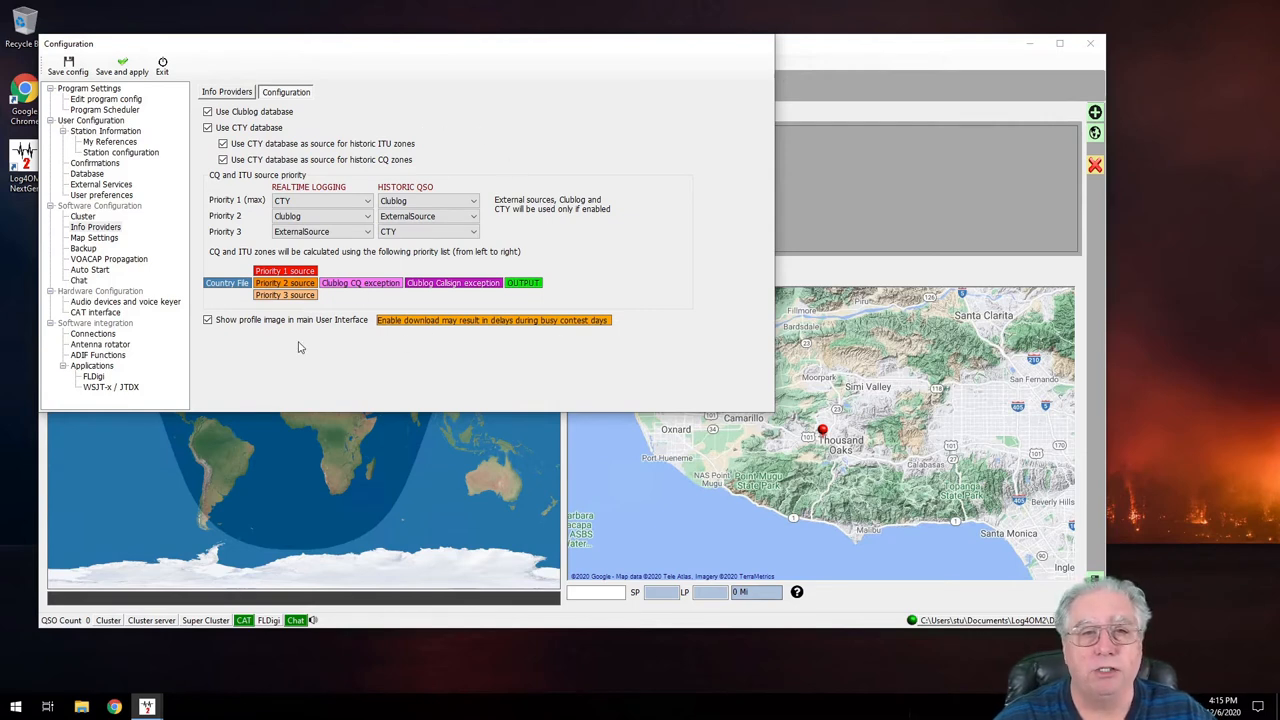
mouse_move(238, 92)
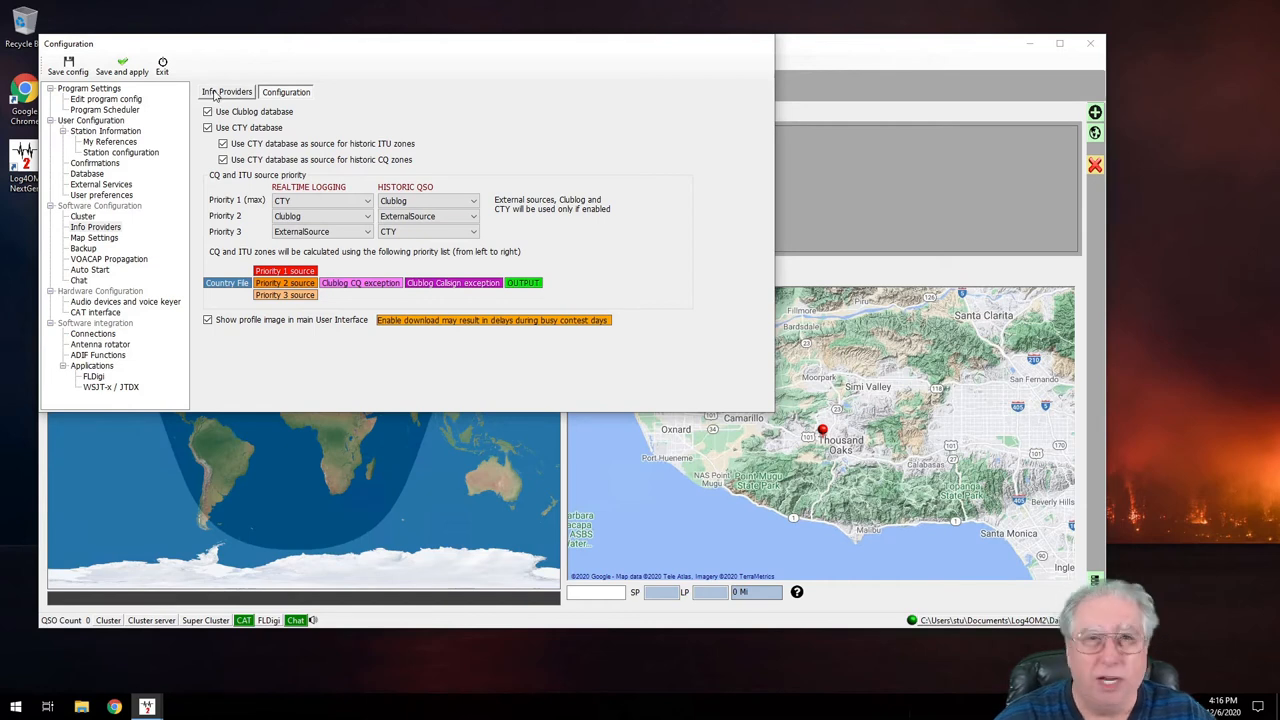
left_click(227, 91)
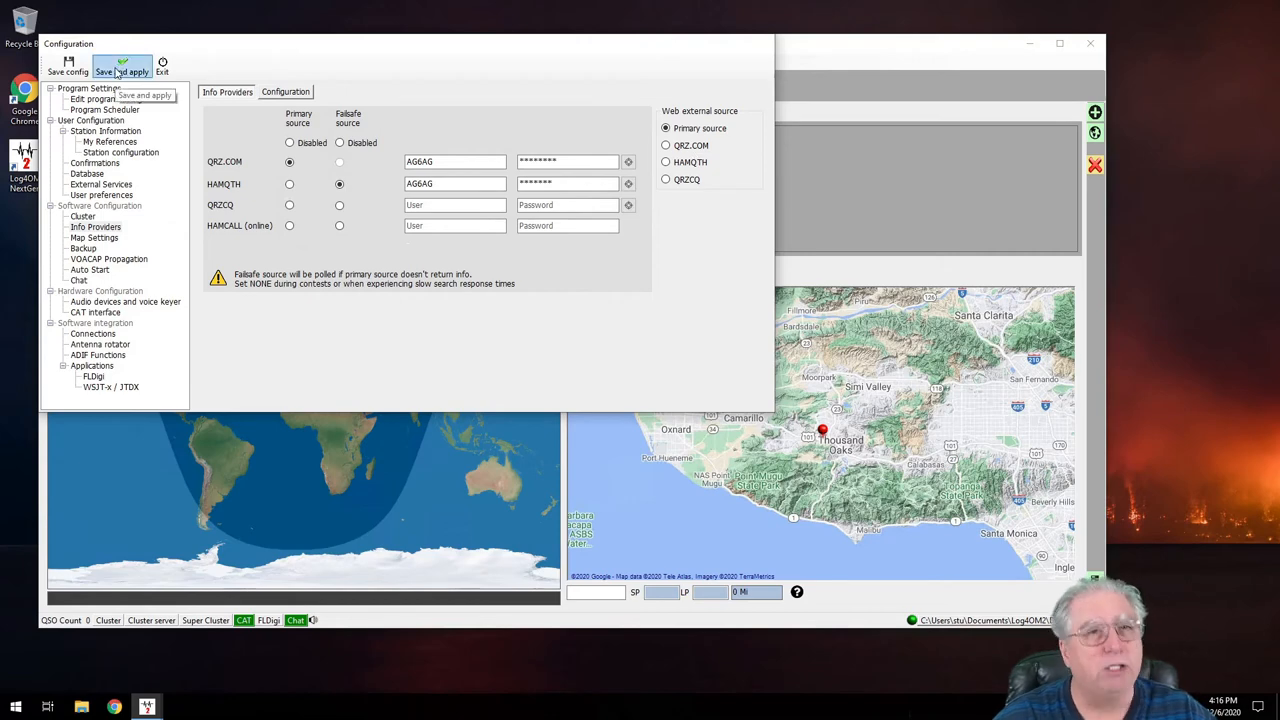
left_click(122, 66)
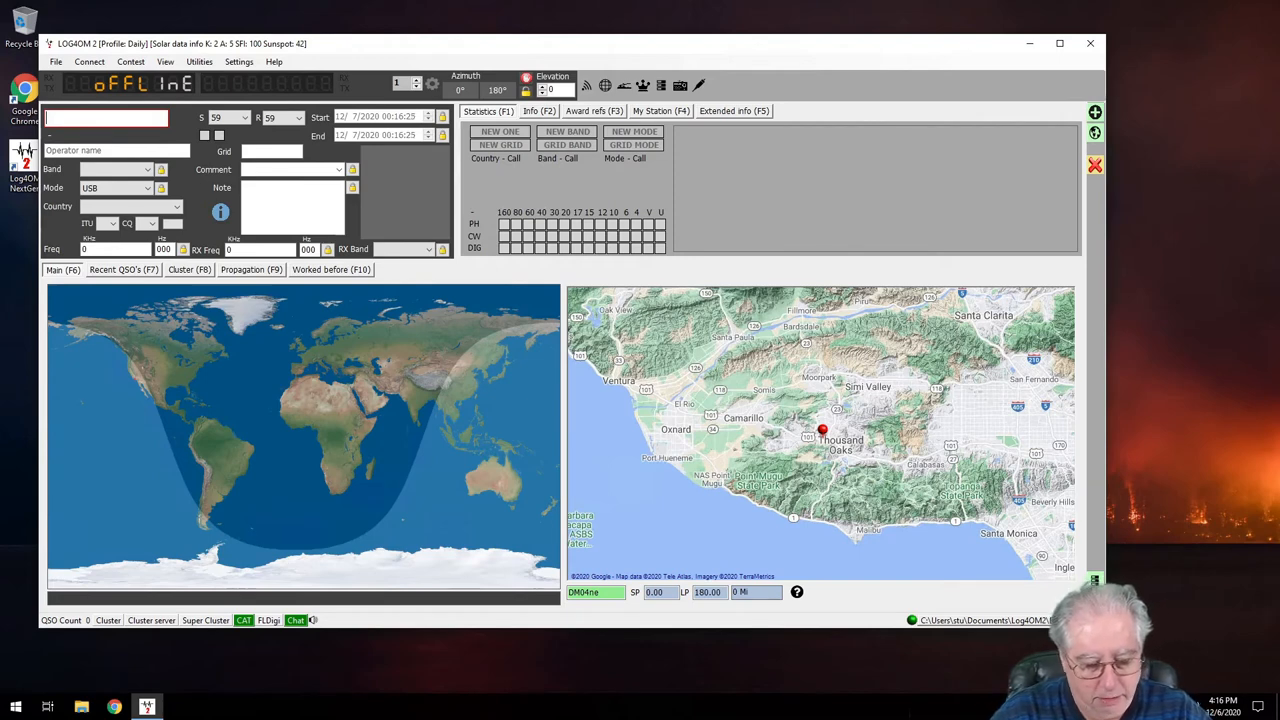
type("W6KME")
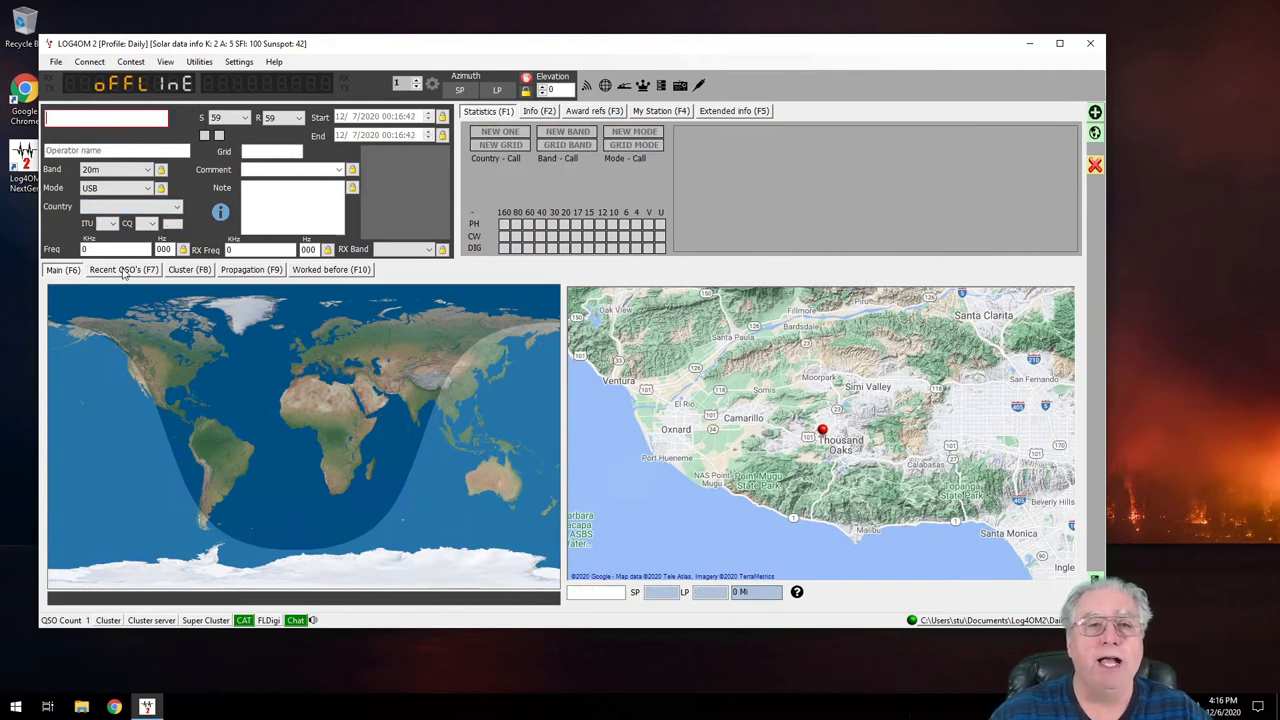
left_click(123, 269)
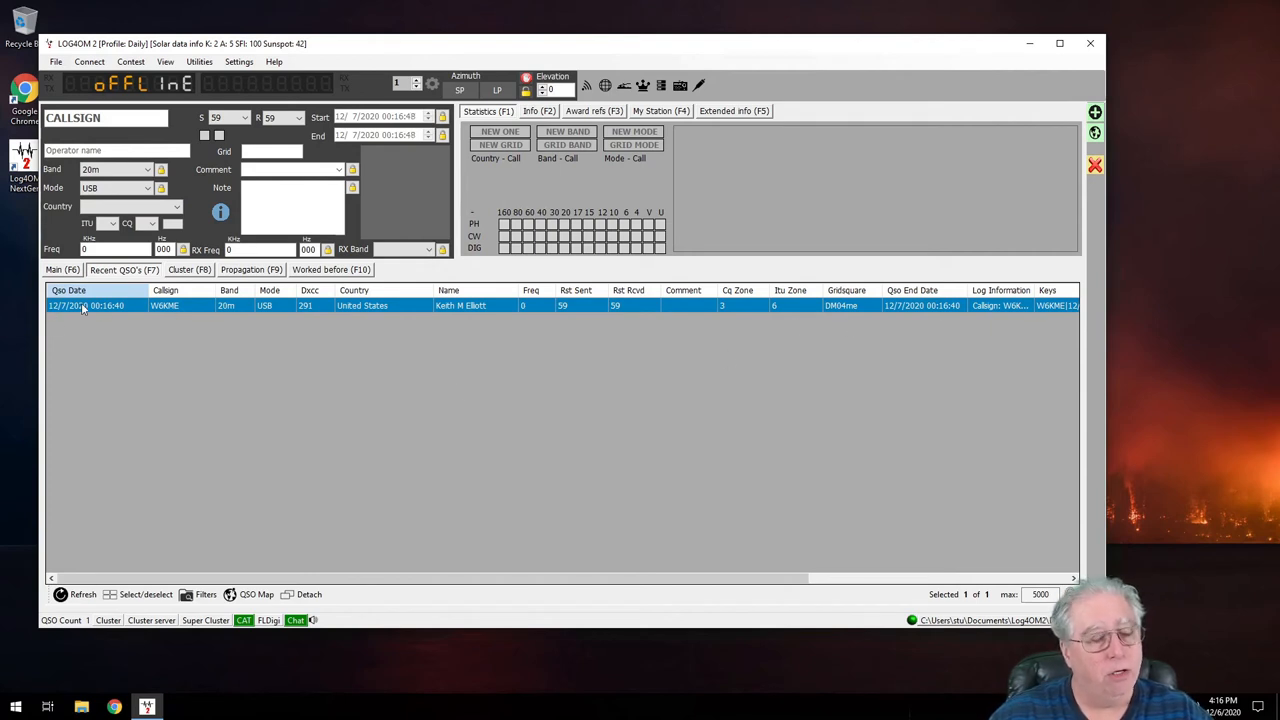
right_click(85, 305)
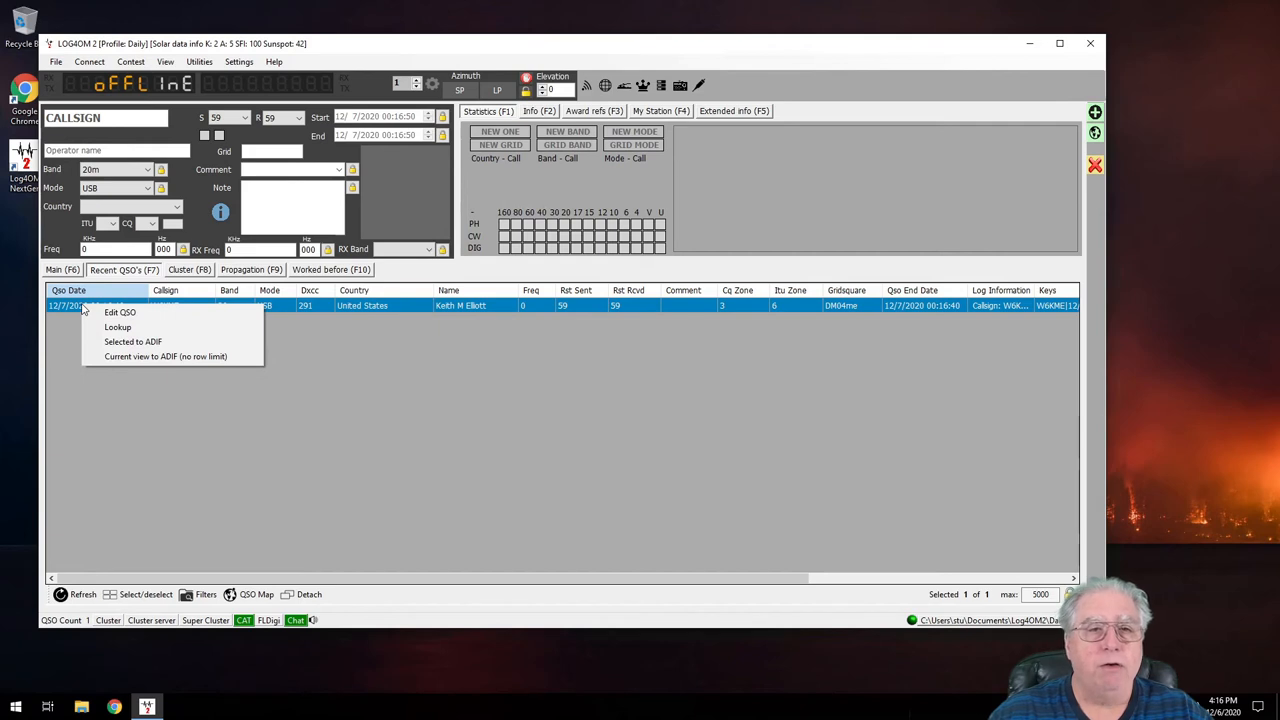
mouse_move(118, 327)
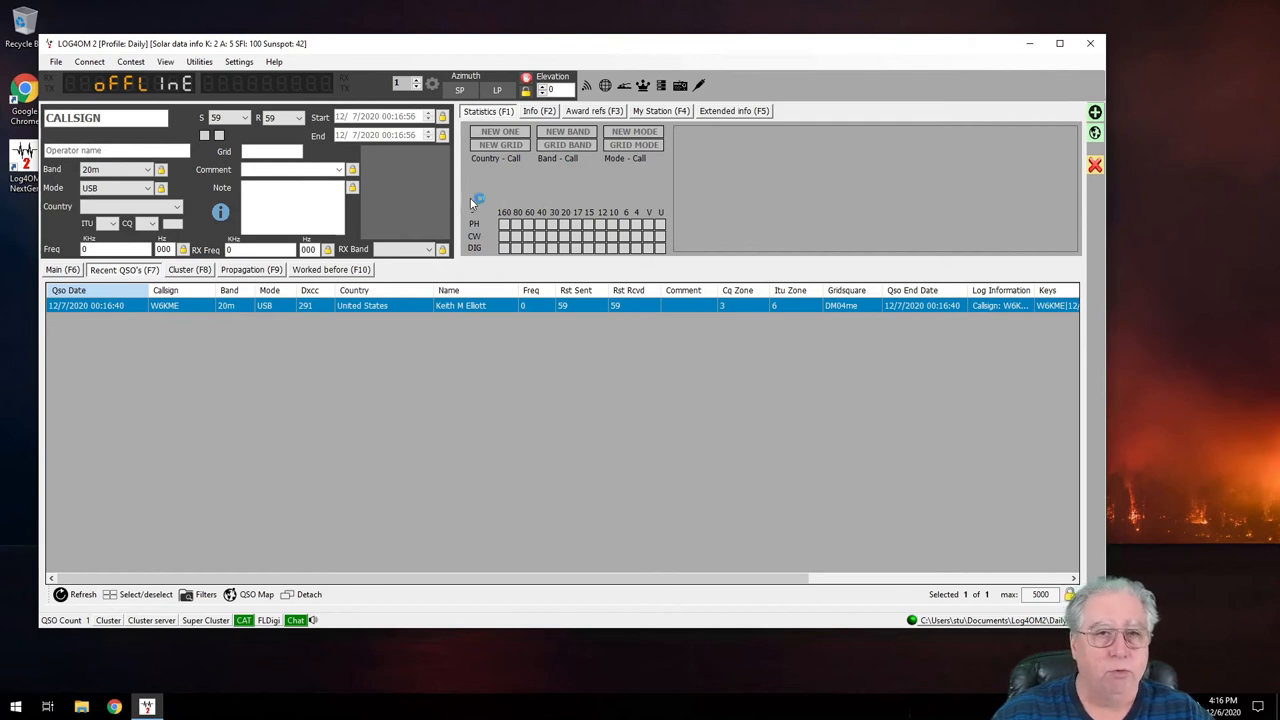
mouse_move(583, 37)
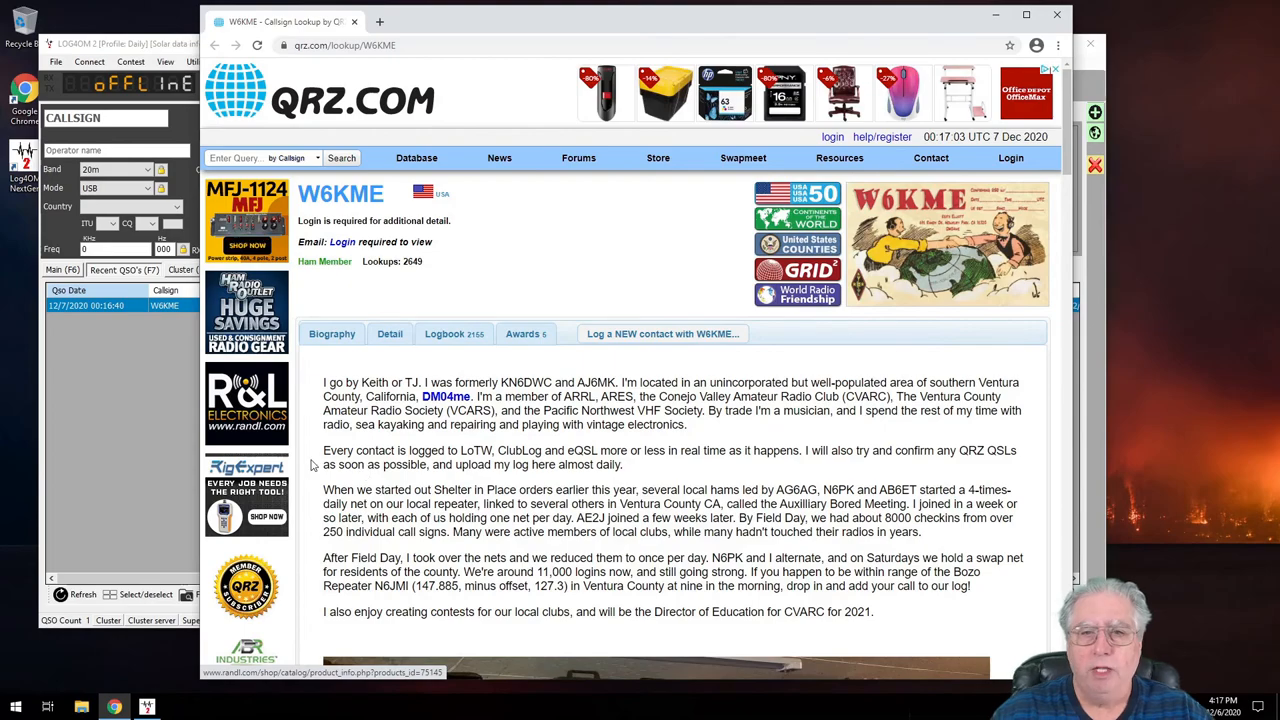
Scroll through W6KME's QRZ.com profile page, then close the browser.
scroll("down", 3)
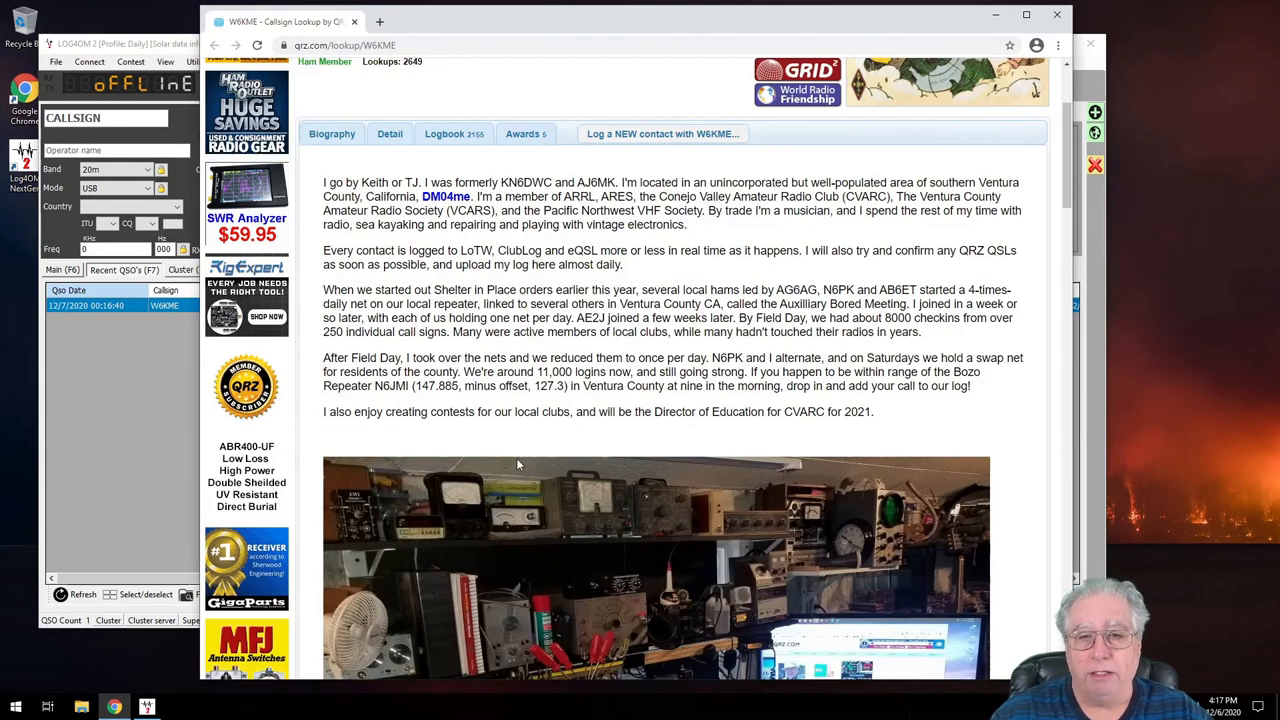
scroll("down", 3)
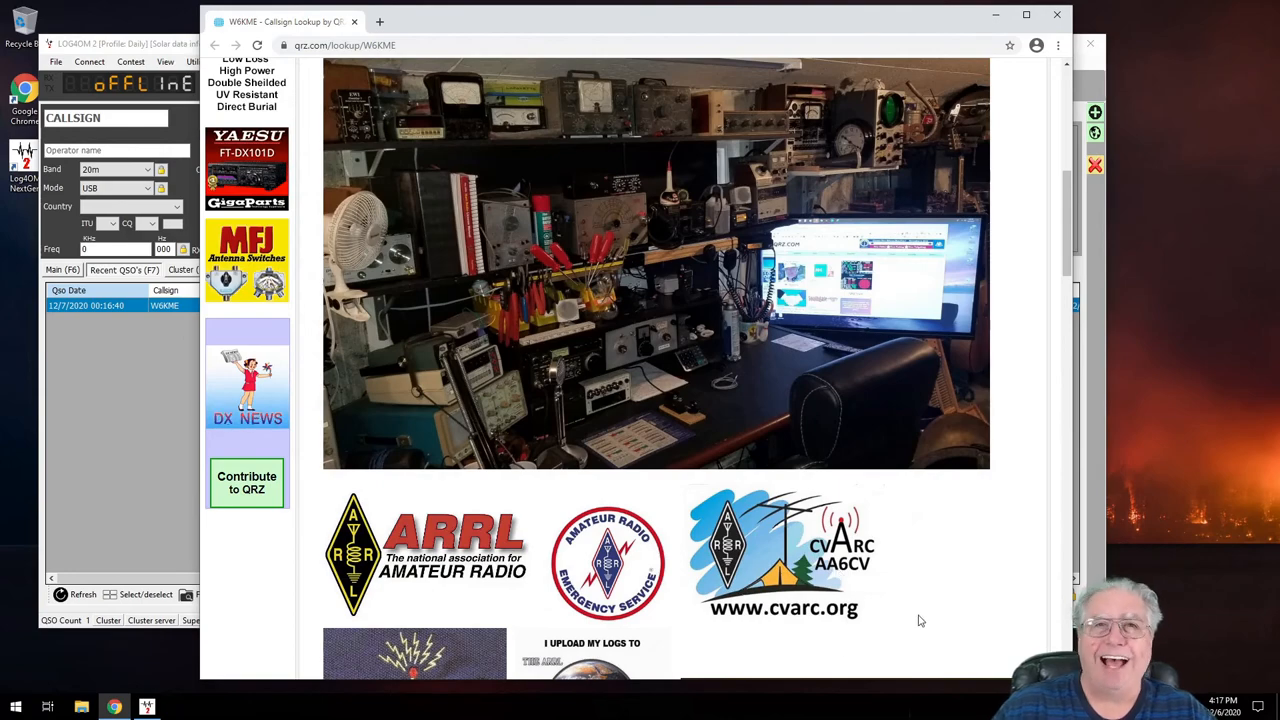
scroll("down", 3)
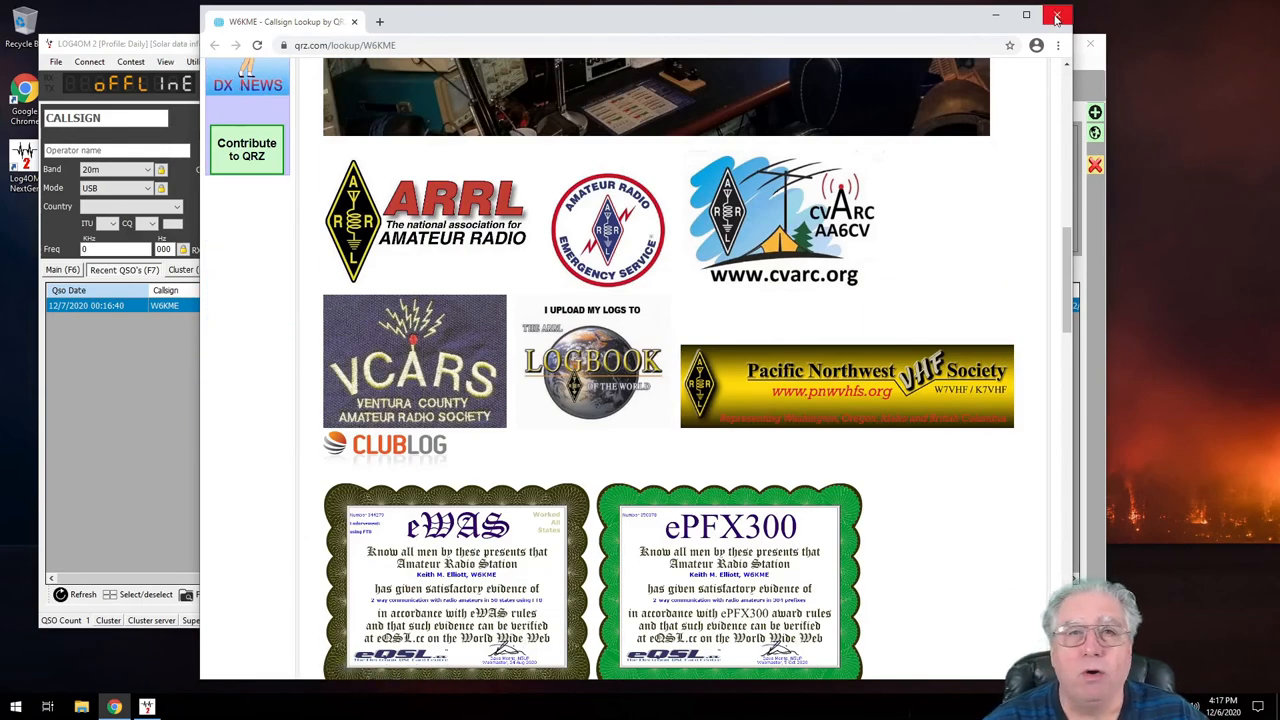
left_click(1056, 17)
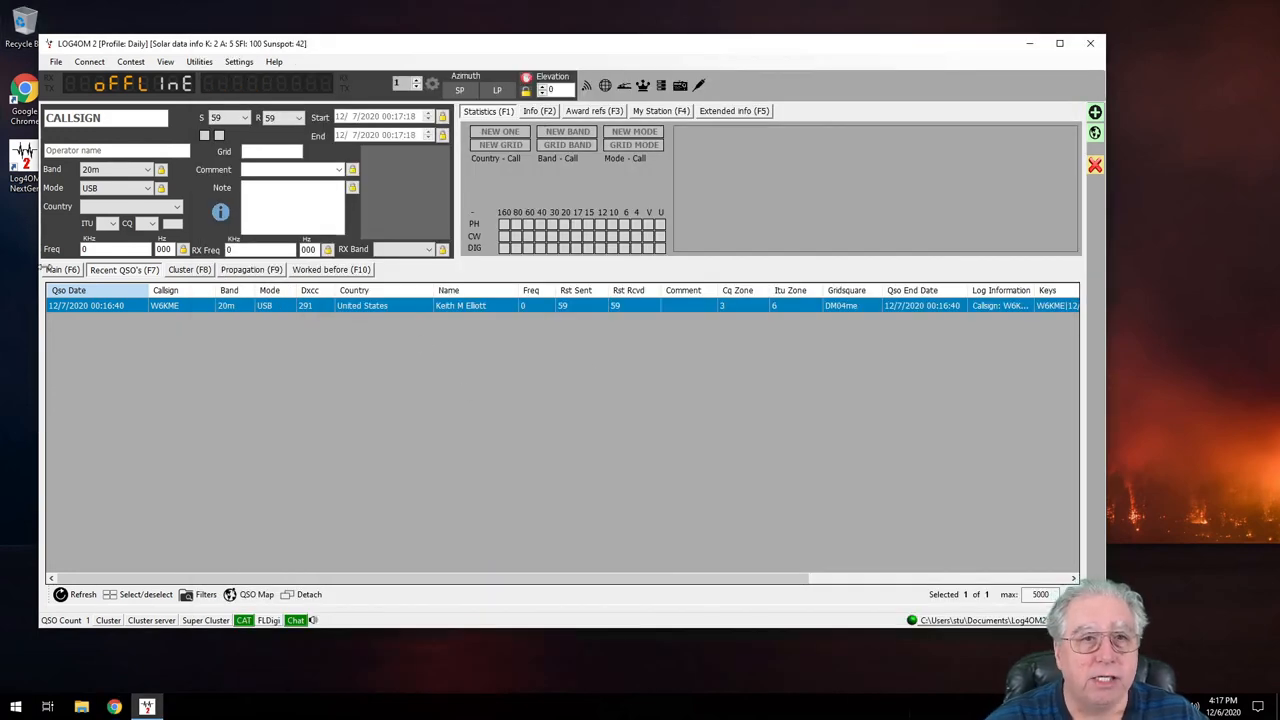
Return to the Main (F6) tab showing the world and Thousand Oaks maps.
left_click(256, 594)
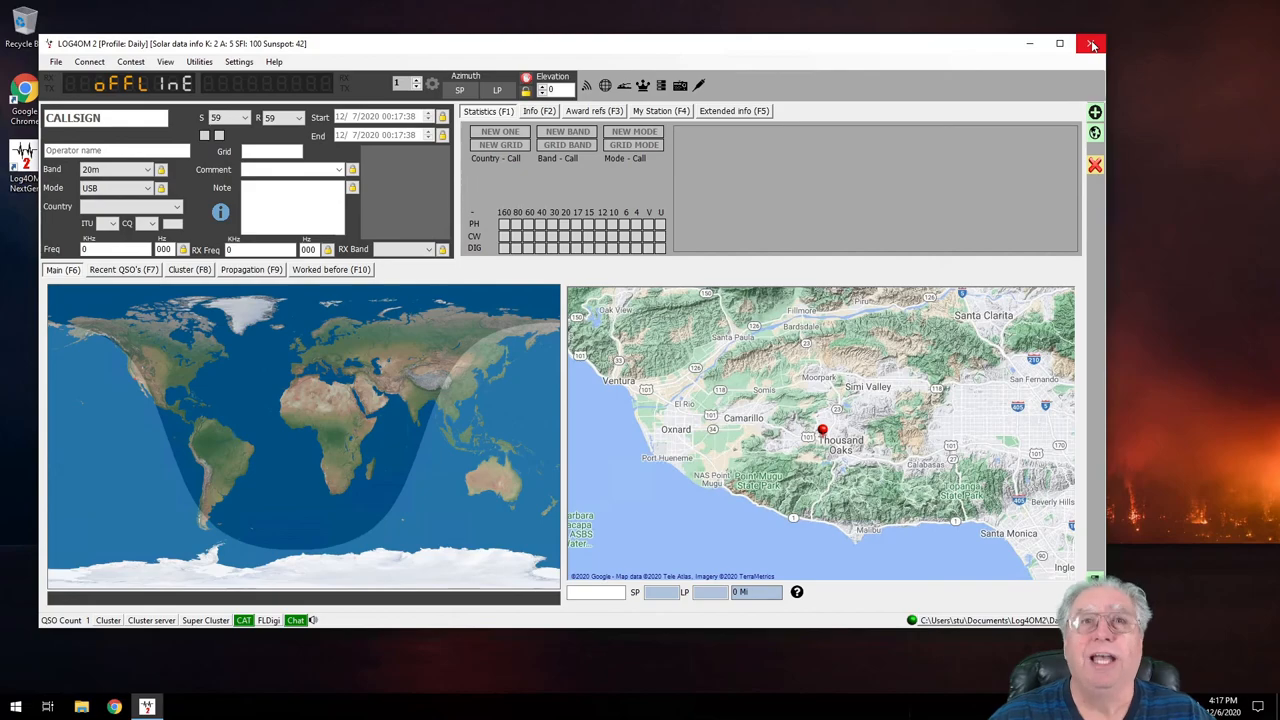
mouse_move(1093, 44)
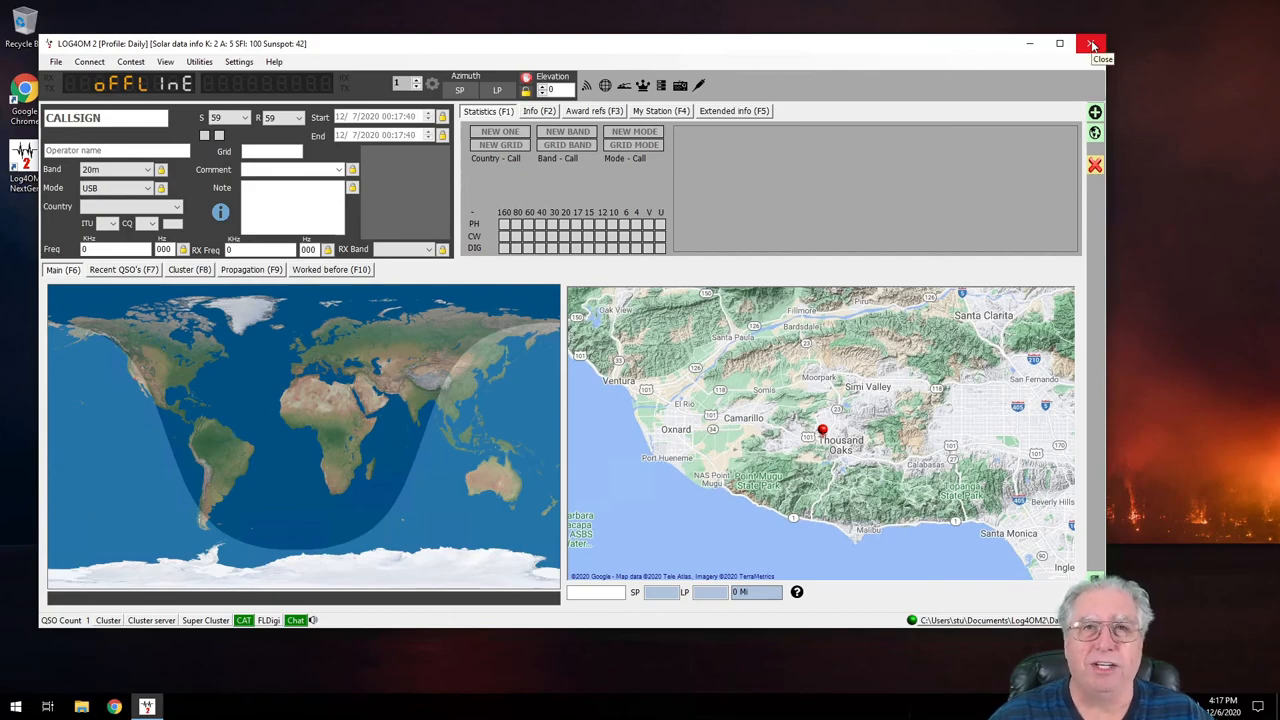